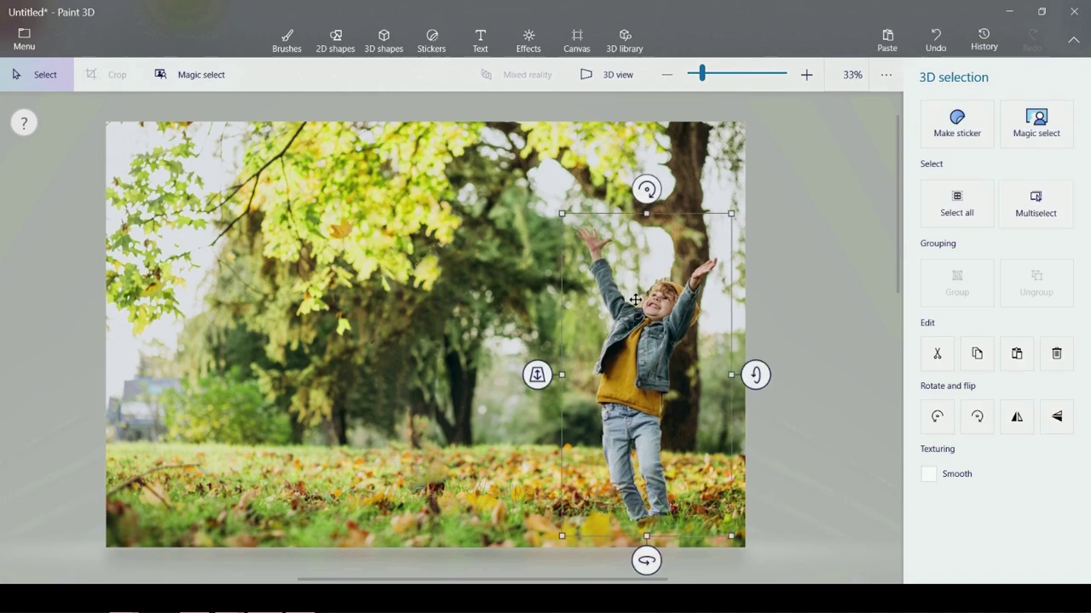
mouse_move(458, 349)
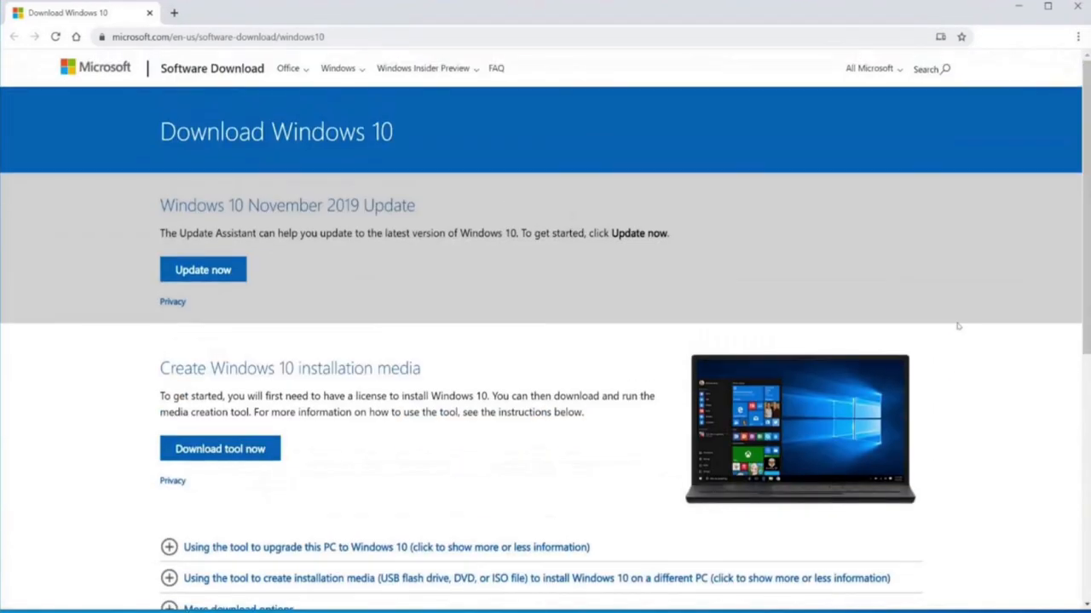
mouse_move(941, 324)
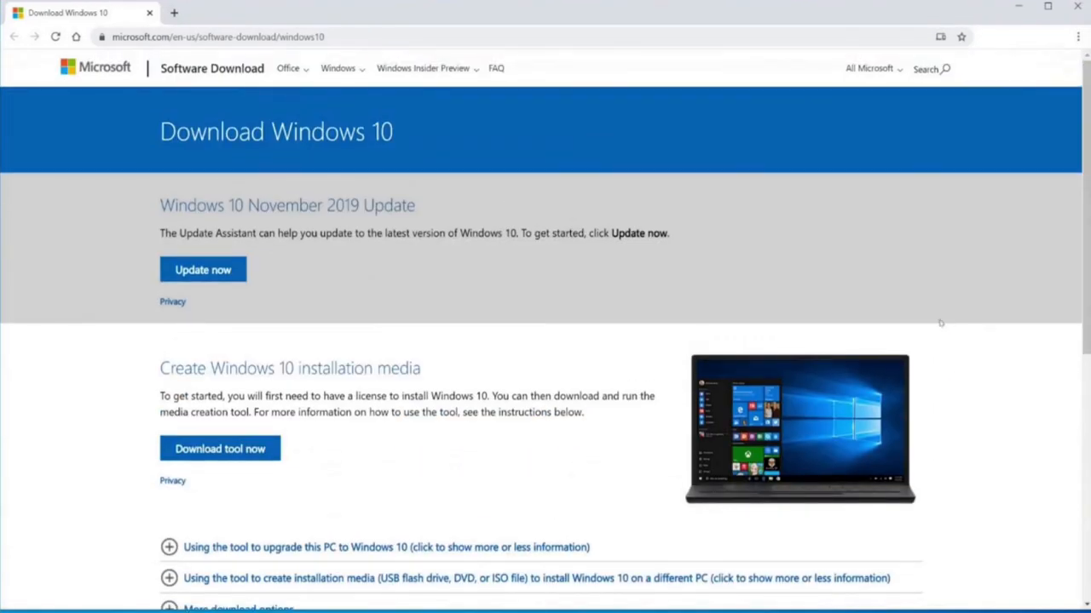
mouse_move(937, 317)
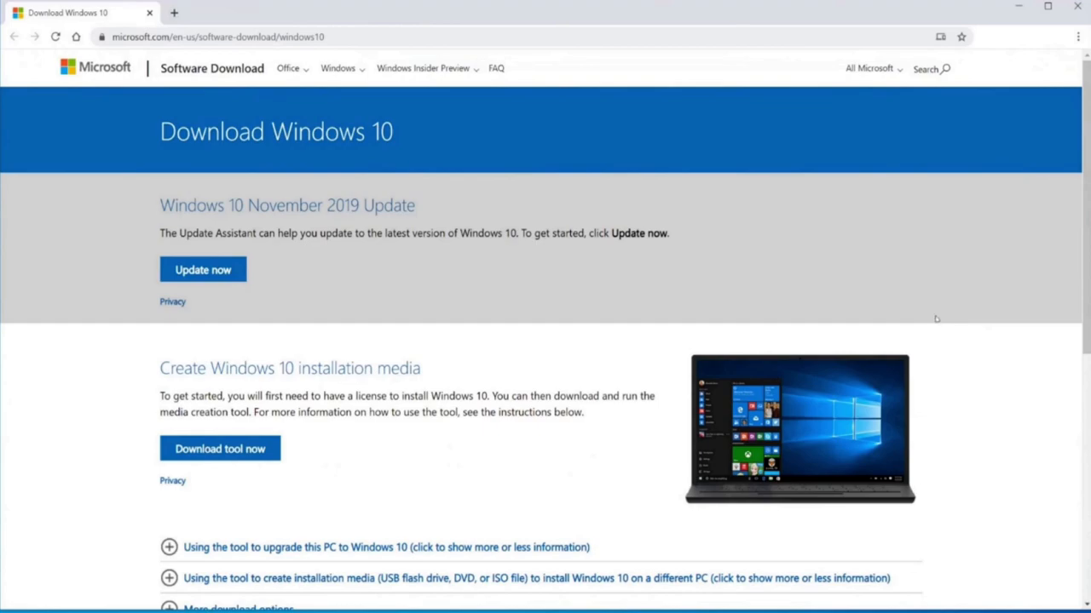
mouse_move(852, 331)
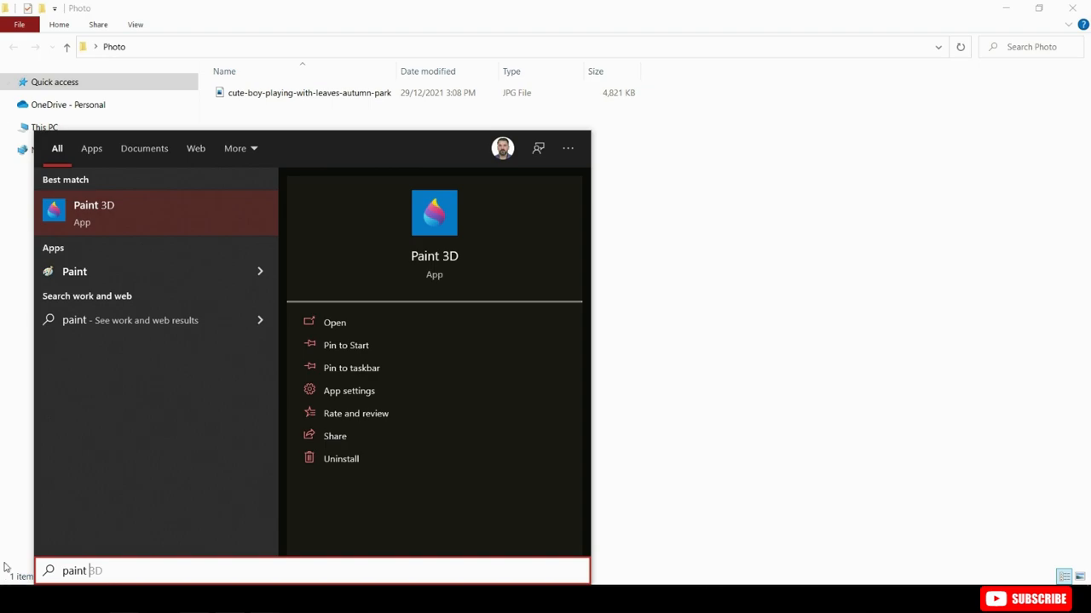
mouse_move(100, 220)
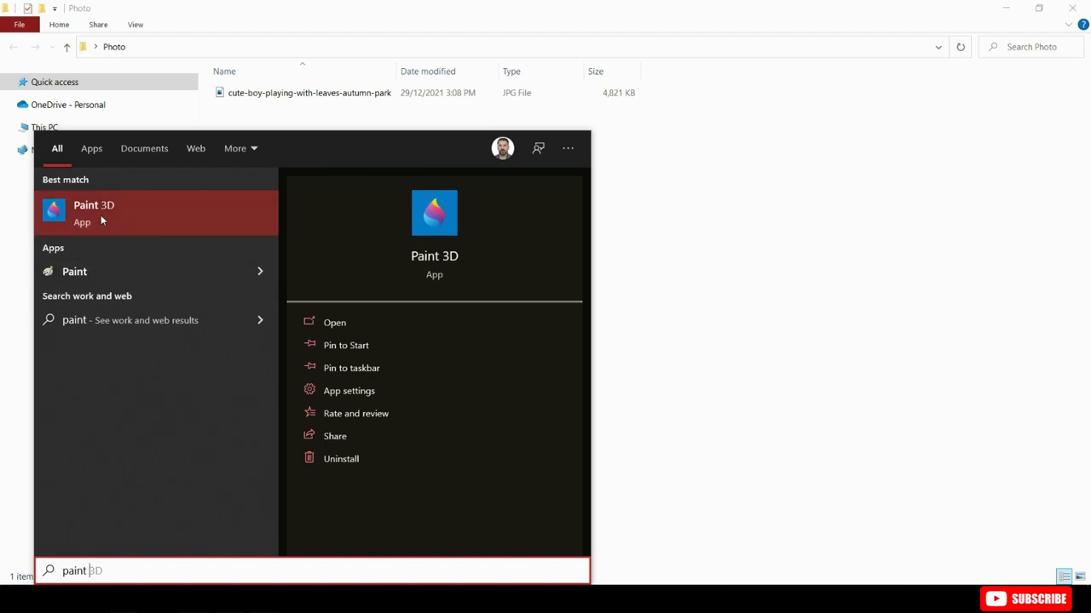
- Launch Paint 3D from the Start search results so its Welcome screen appears
click(93, 213)
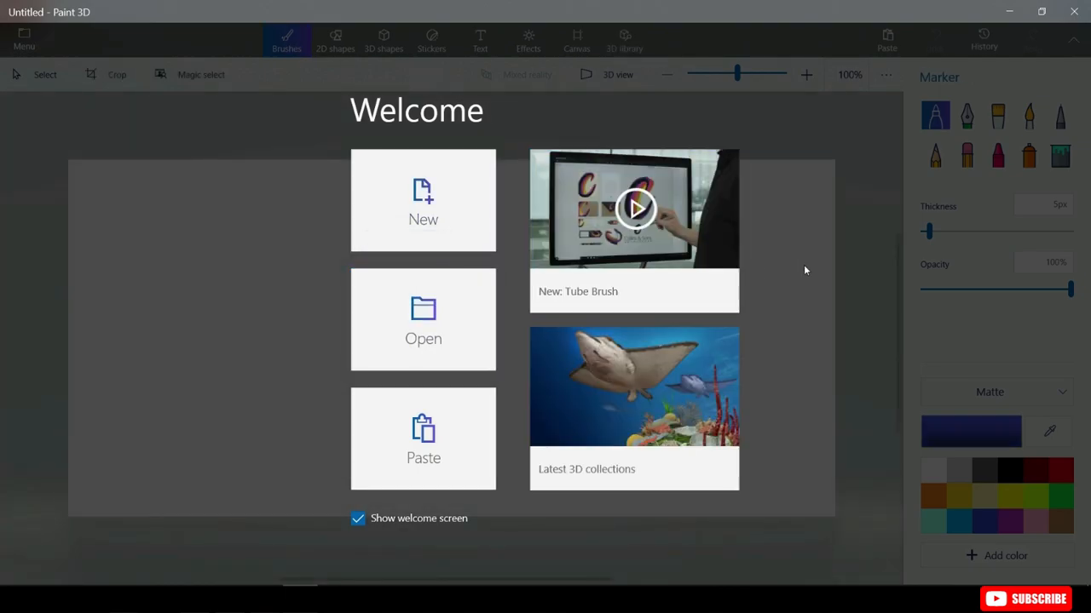
mouse_move(421, 205)
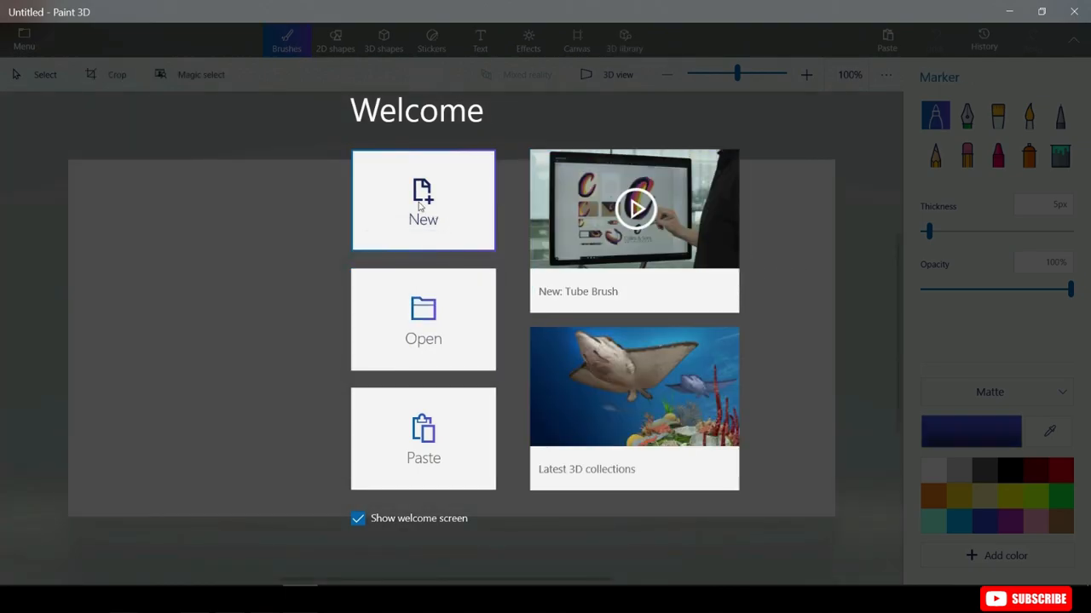
- Start a new blank canvas, drop the boy's park JPG onto it and maximize the window
click(422, 201)
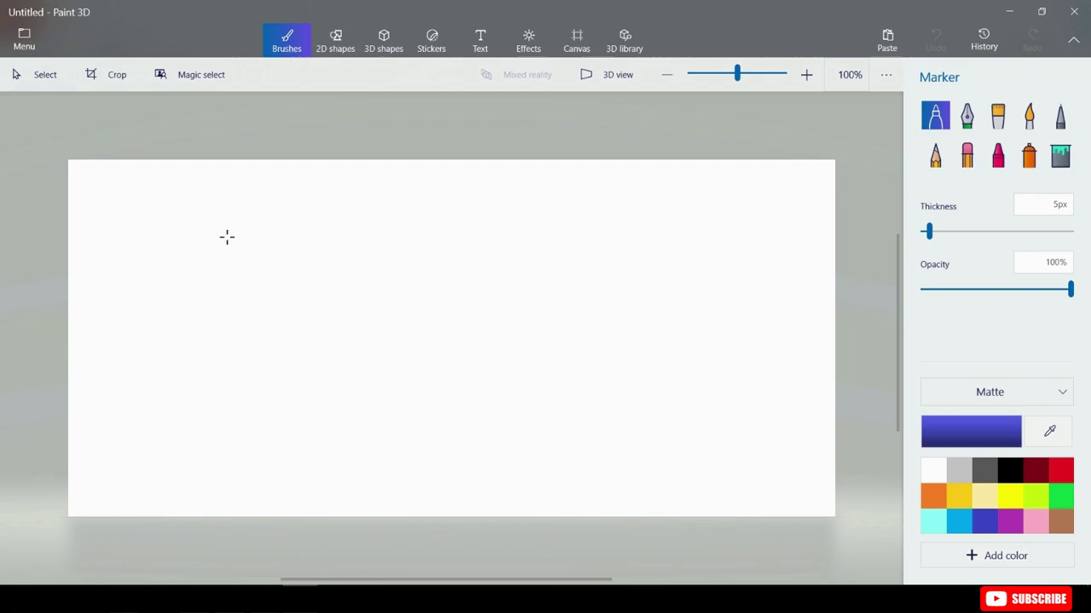
mouse_move(314, 5)
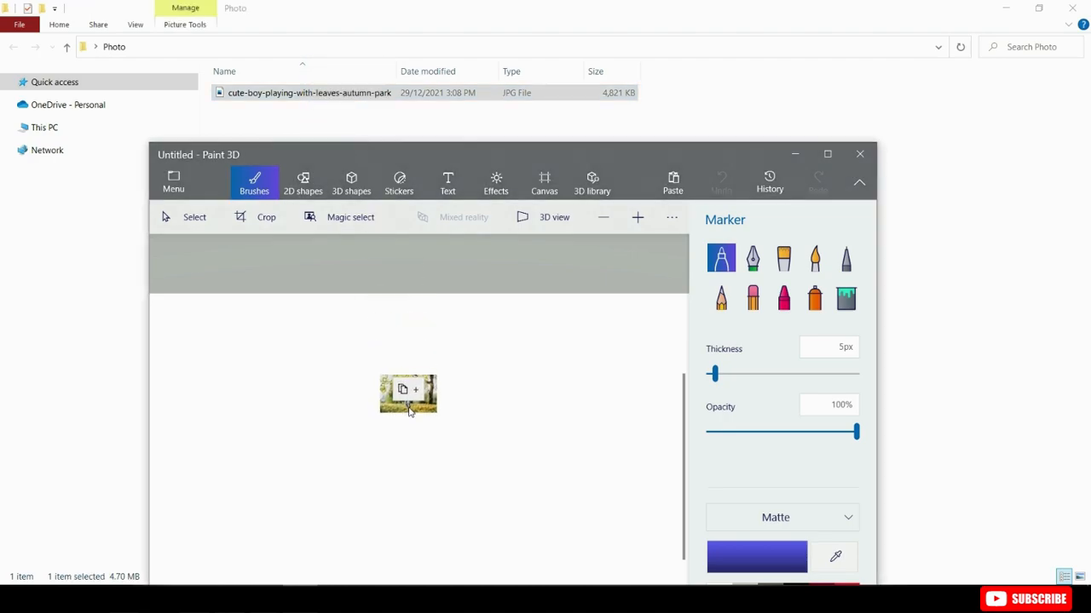
click(407, 394)
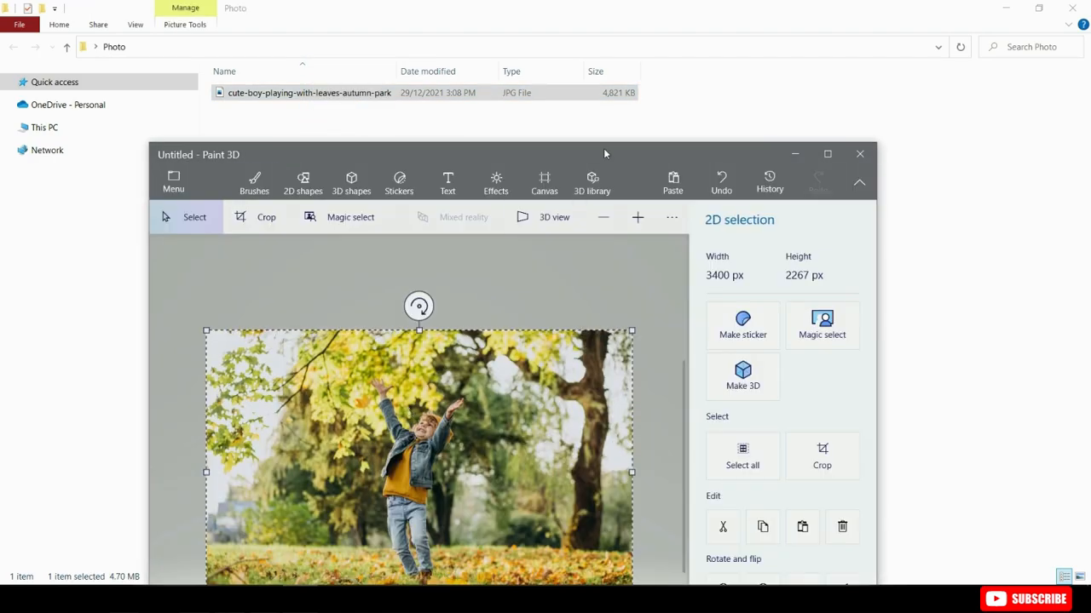
click(827, 153)
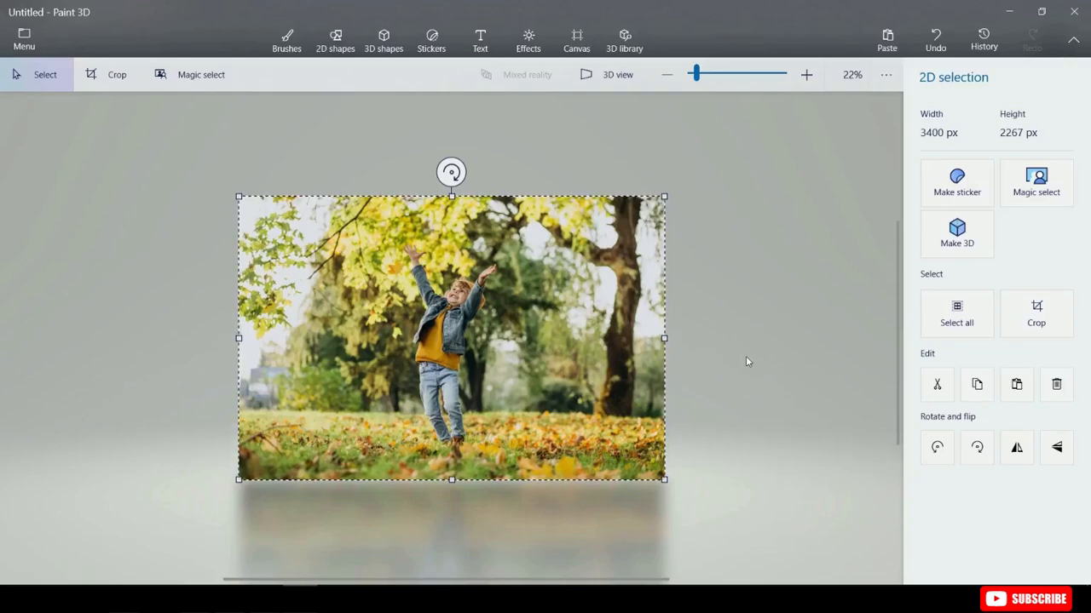
mouse_move(545, 328)
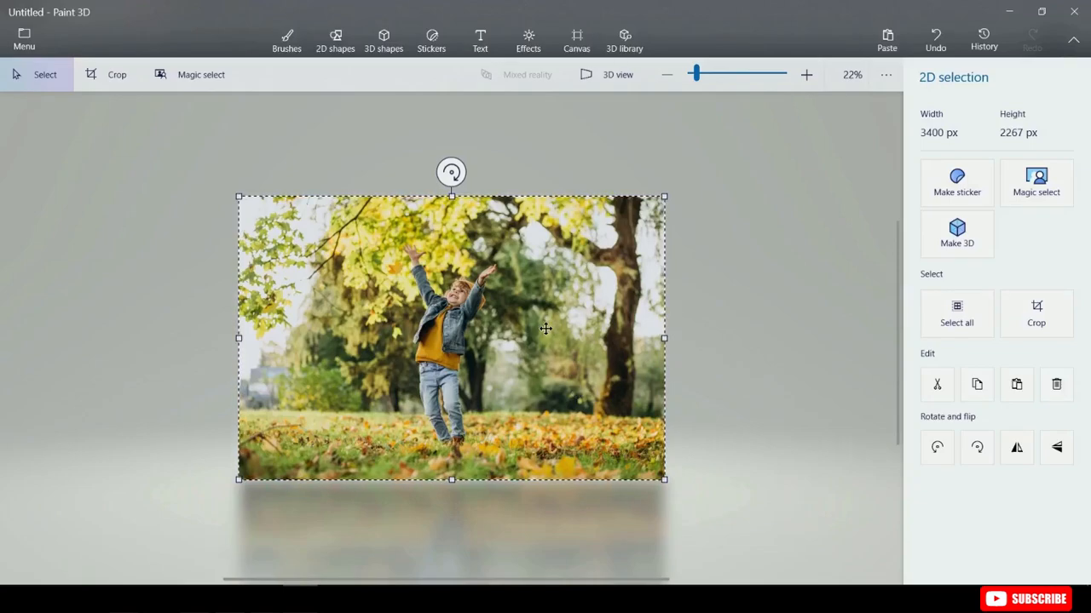
mouse_move(351, 344)
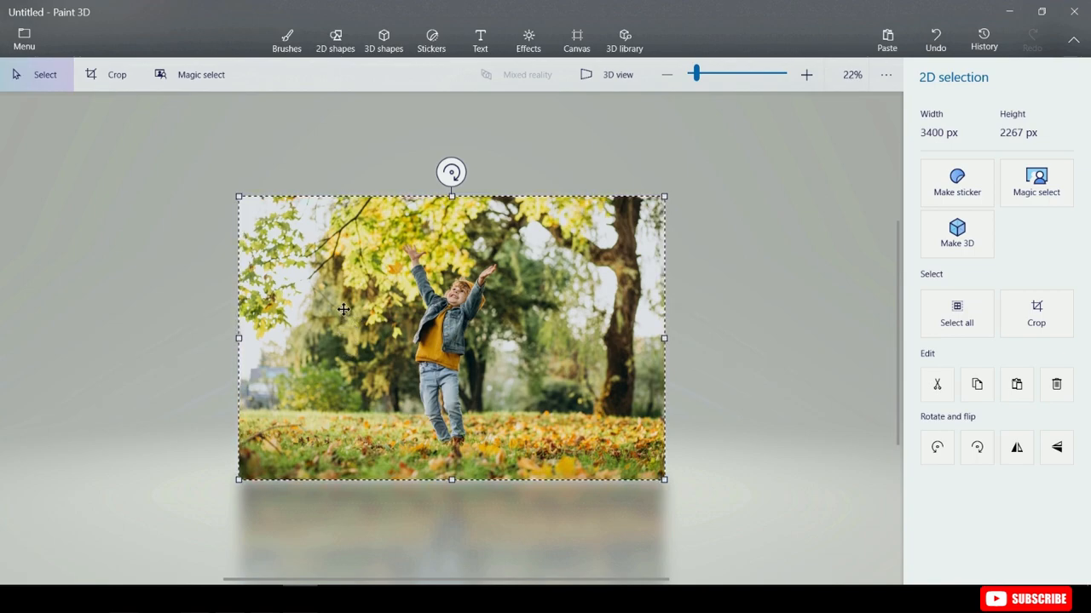
mouse_move(198, 85)
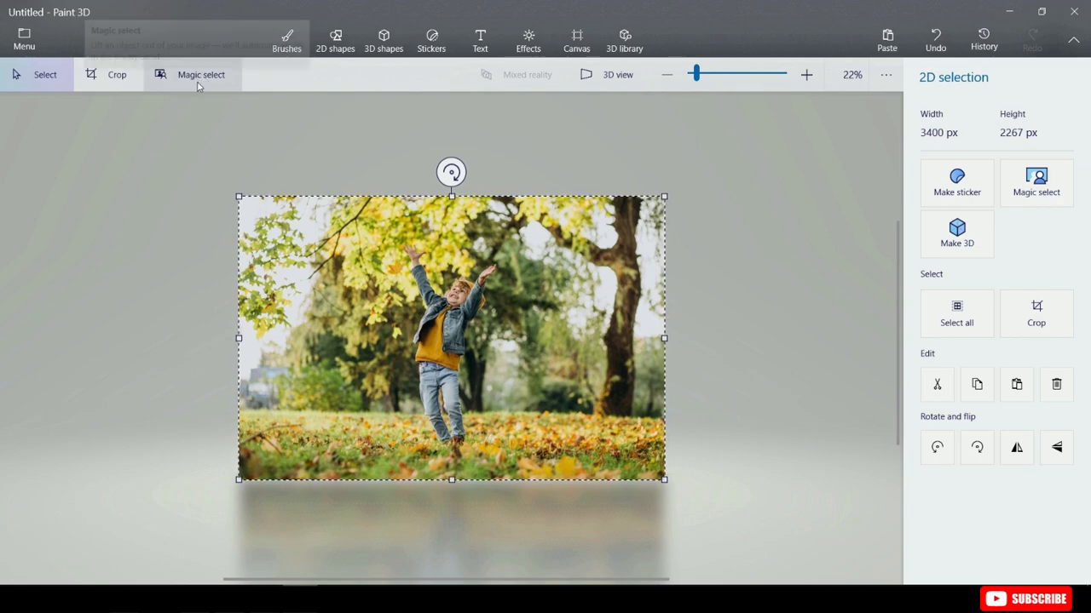
mouse_move(198, 87)
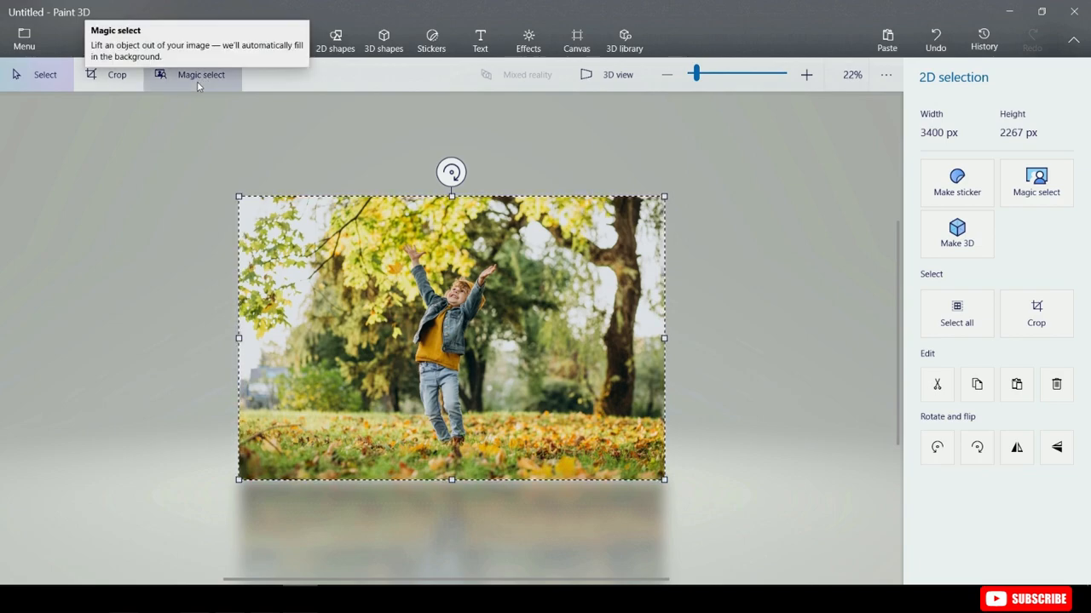
- Use Magic select with the frame pulled in on all four sides tightly around the jumping boy, then proceed to detection
click(201, 75)
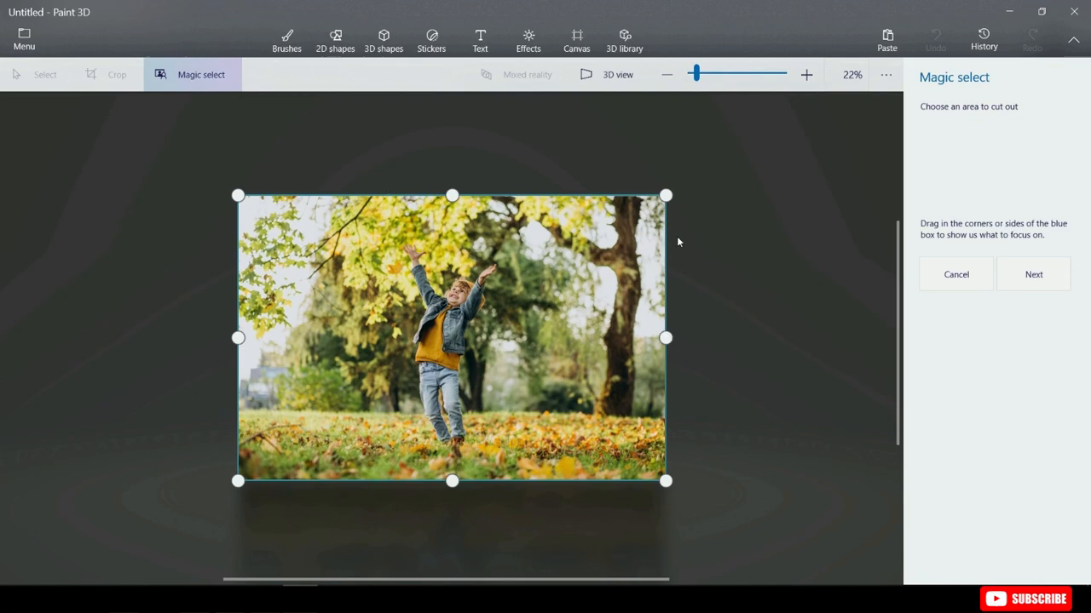
mouse_move(634, 364)
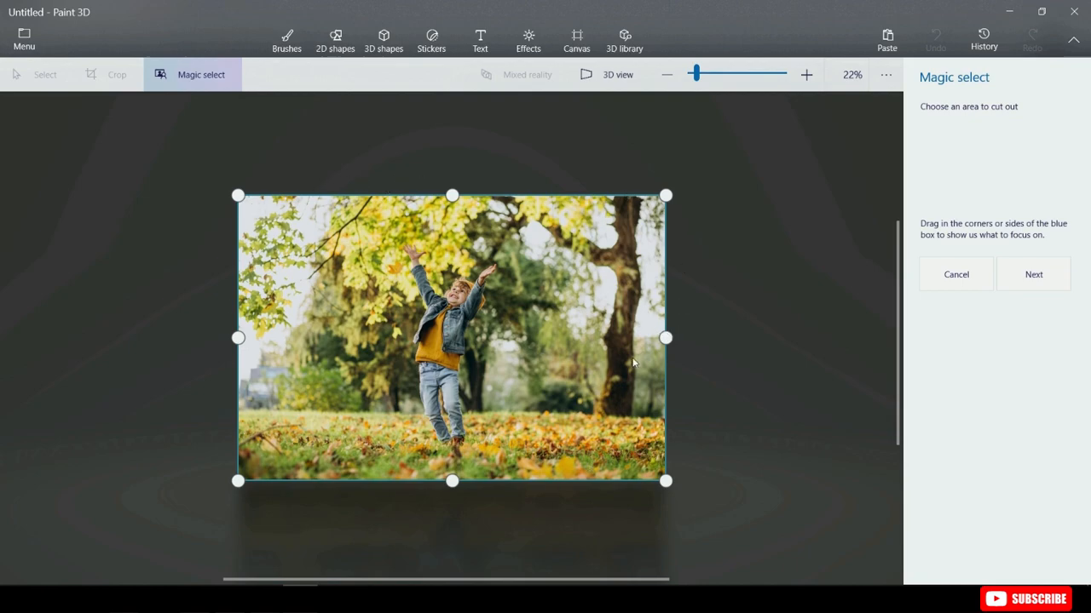
drag(664, 337, 505, 338)
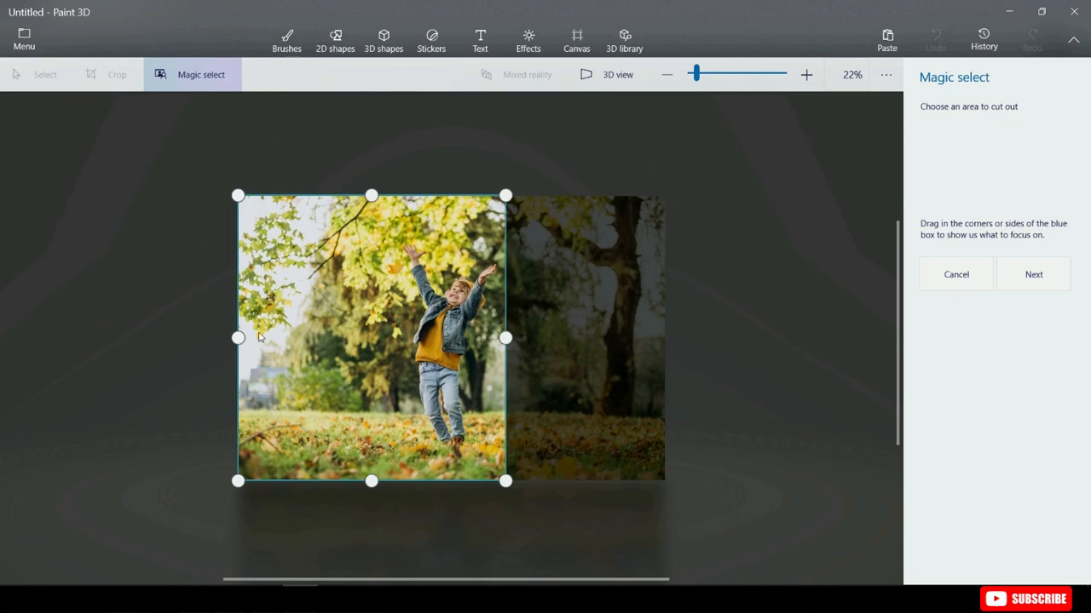
drag(238, 338, 395, 338)
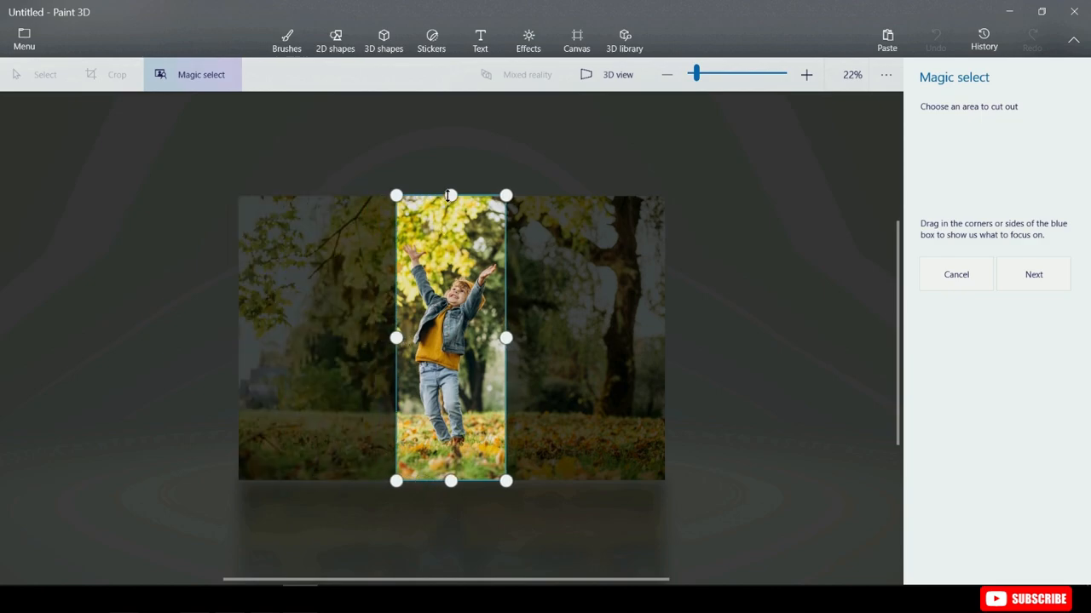
drag(450, 194, 450, 235)
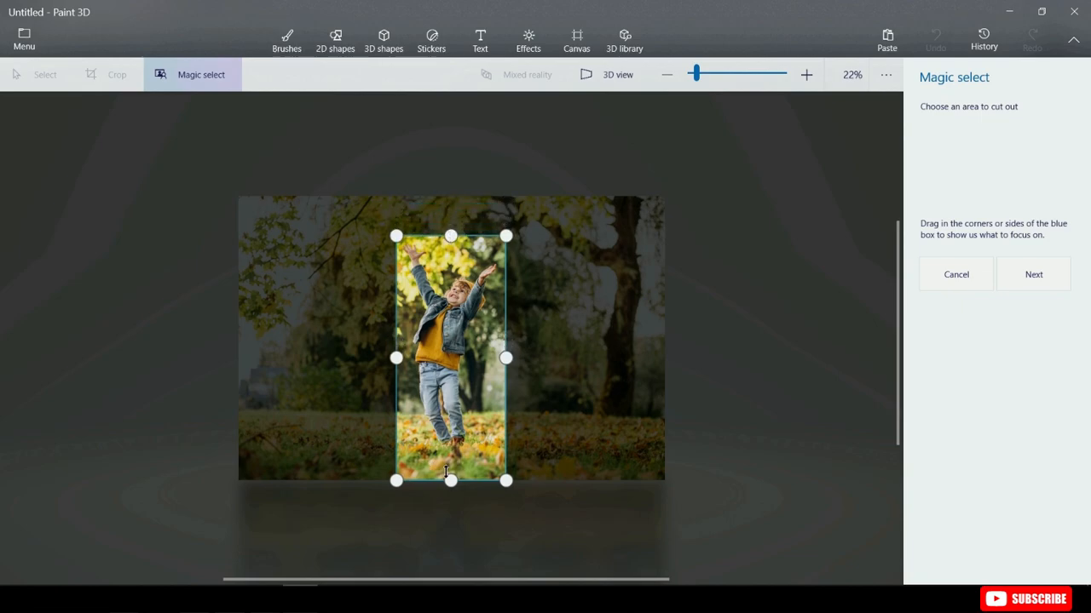
drag(449, 480, 450, 450)
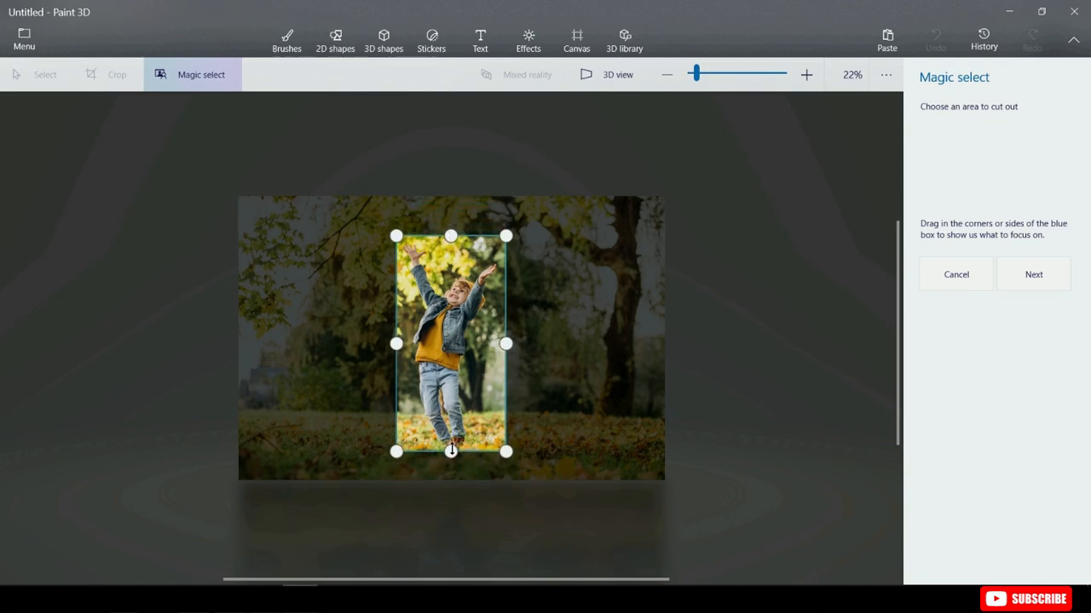
click(1034, 273)
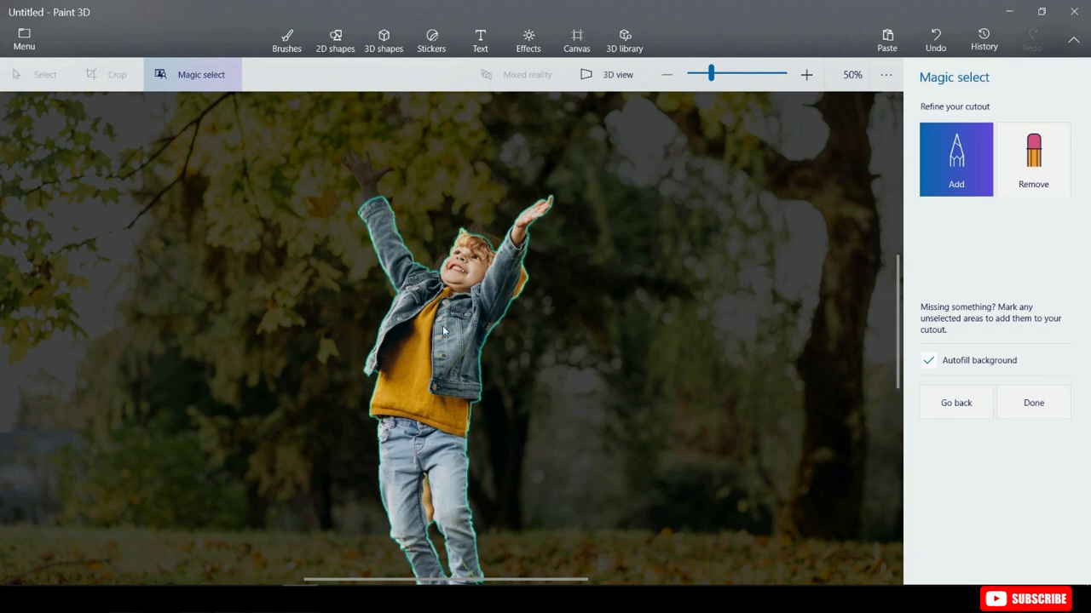
mouse_move(367, 198)
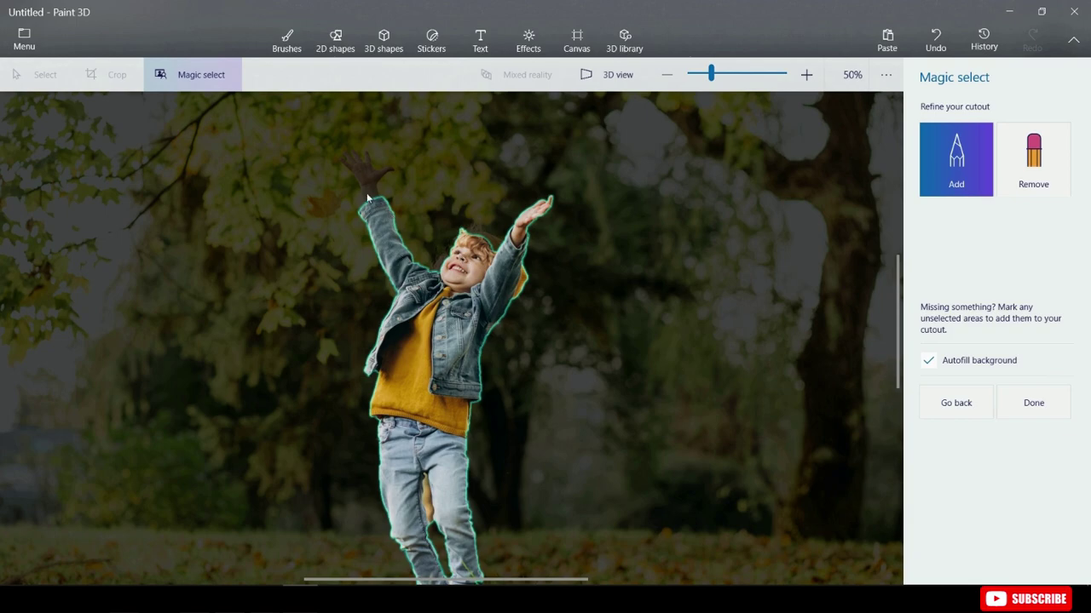
mouse_move(503, 352)
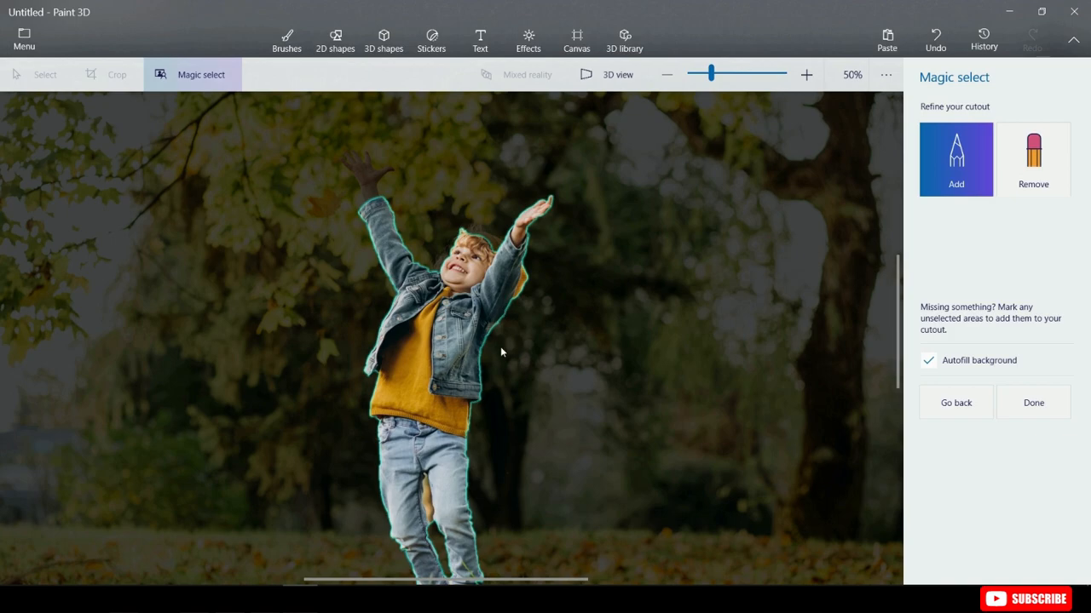
mouse_move(689, 405)
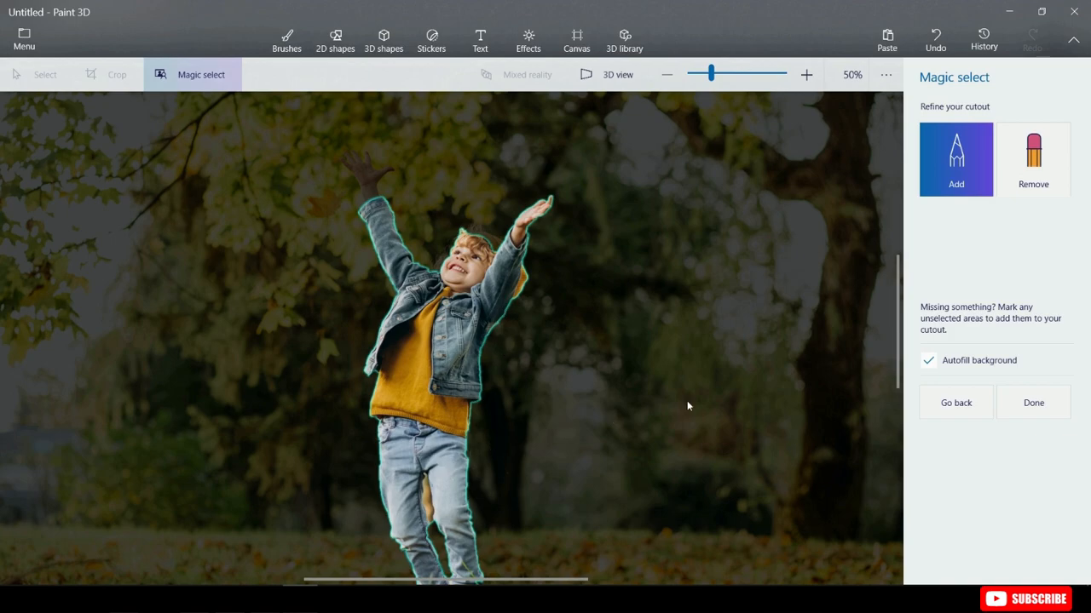
mouse_move(460, 230)
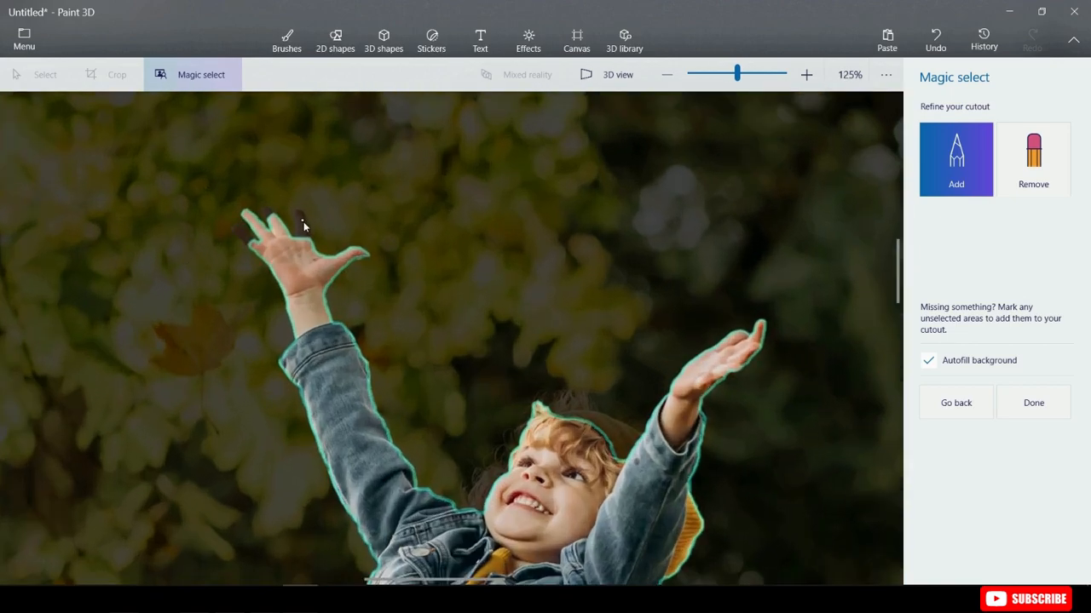
- Add the missed parts of the boy's raised hands and head to the cutout with the Add brush
drag(597, 423, 634, 447)
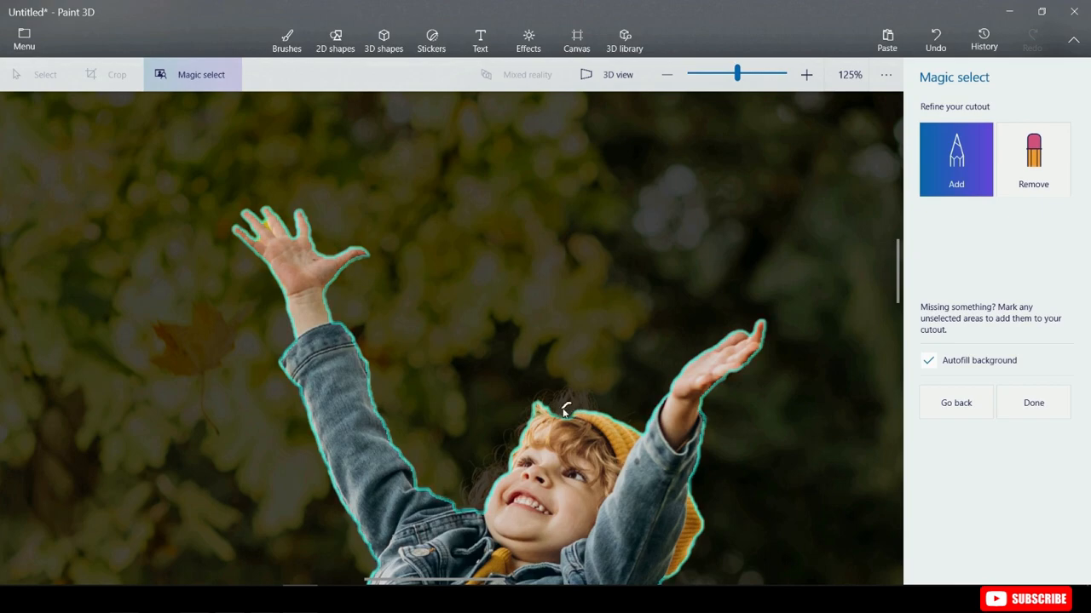
mouse_move(508, 518)
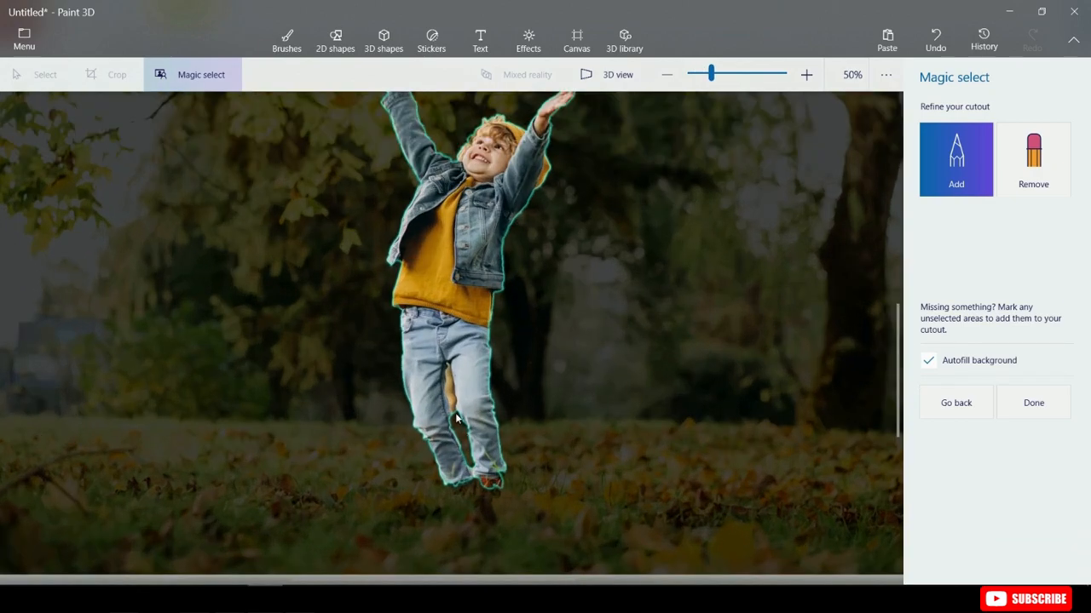
- Remove stray edge areas around the boy's legs and untick Autofill background
click(804, 75)
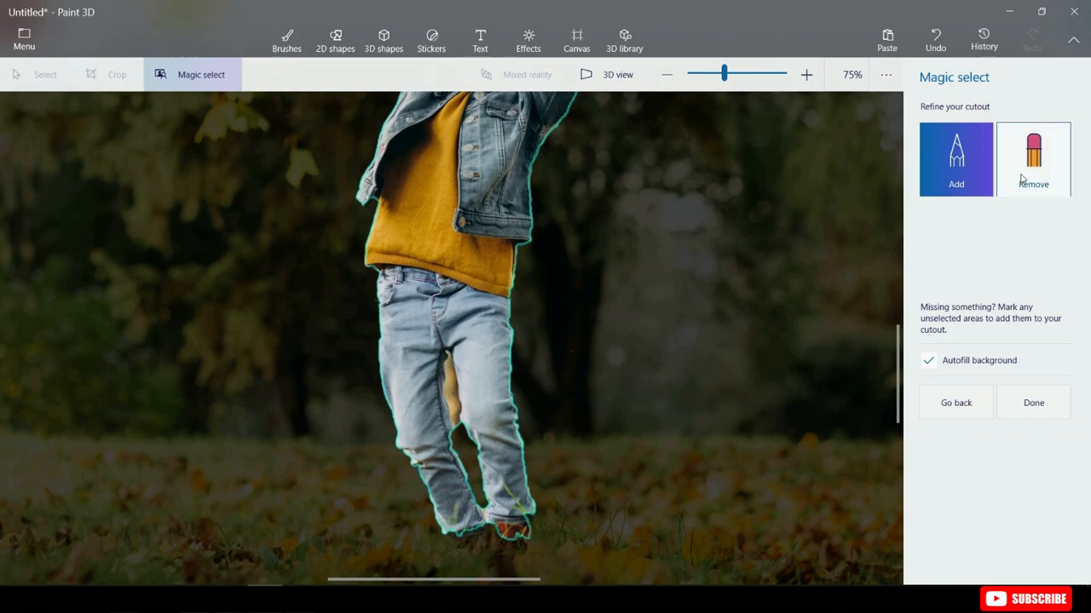
click(1033, 161)
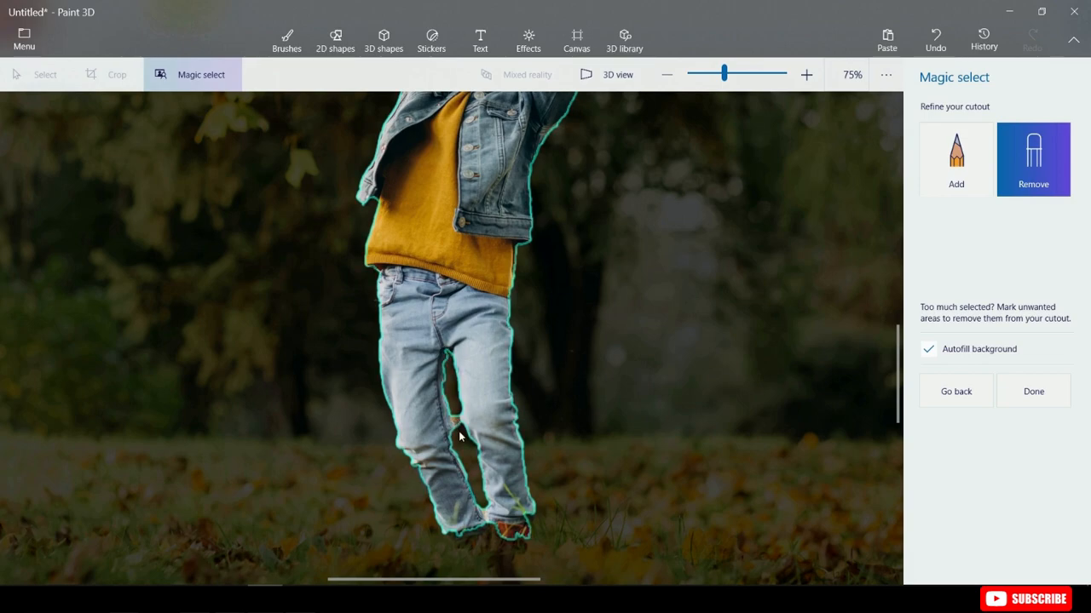
click(665, 74)
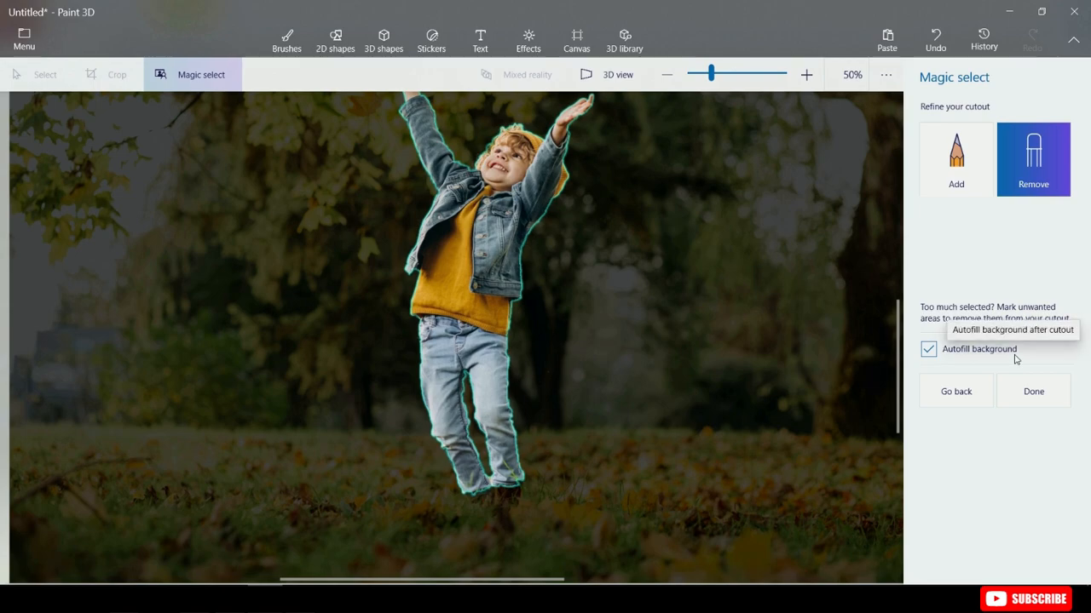
mouse_move(477, 270)
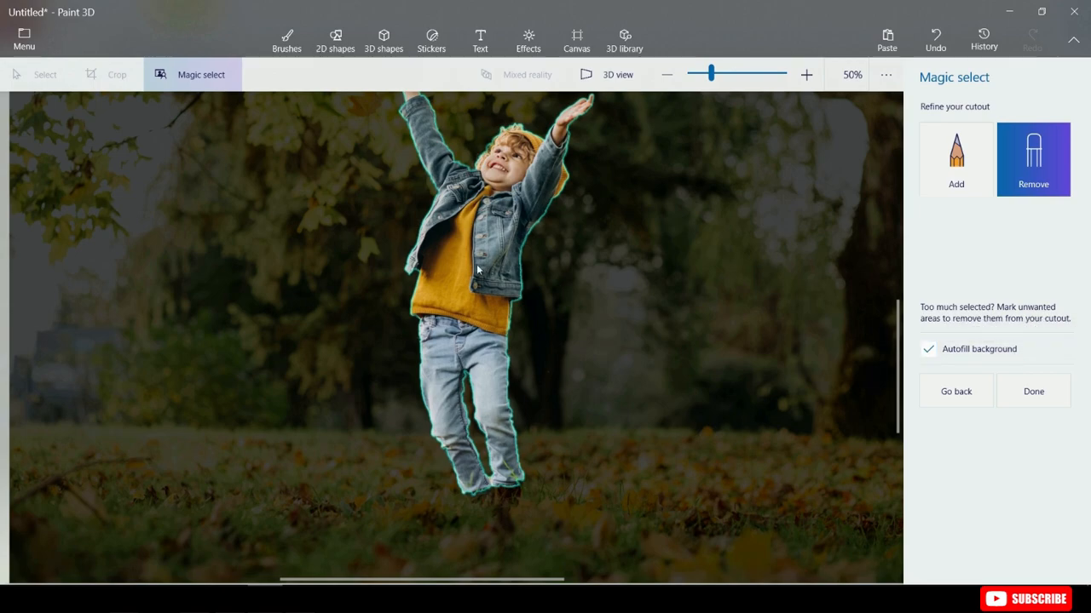
mouse_move(443, 327)
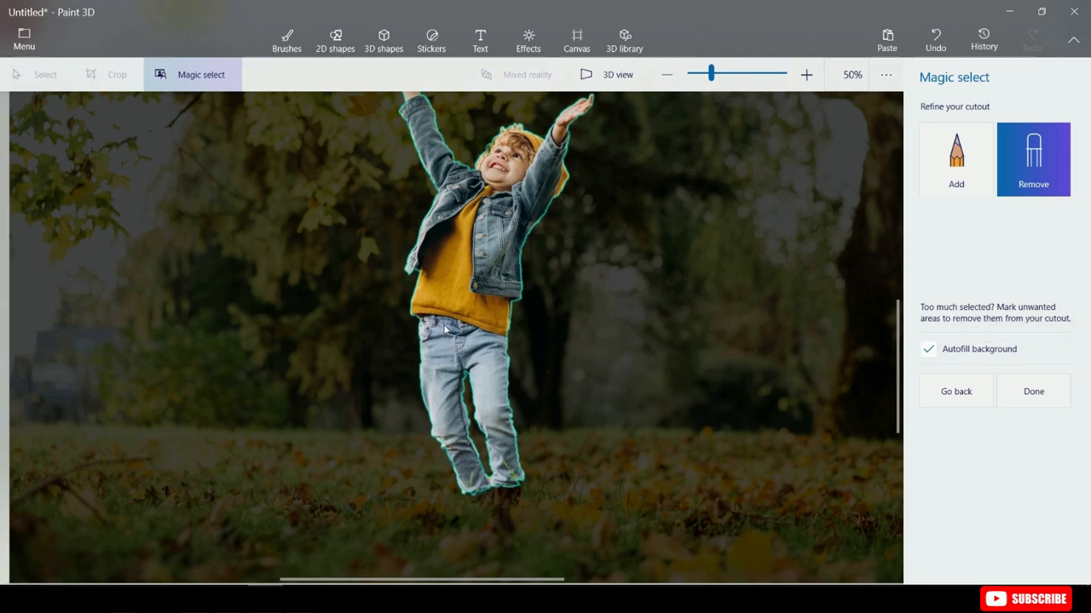
click(927, 348)
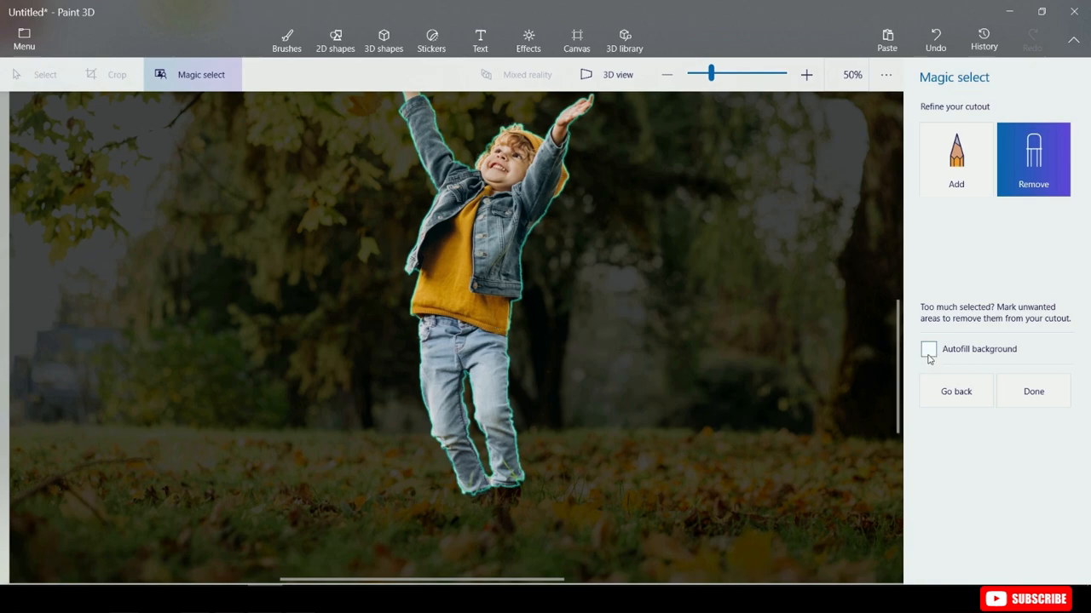
mouse_move(929, 356)
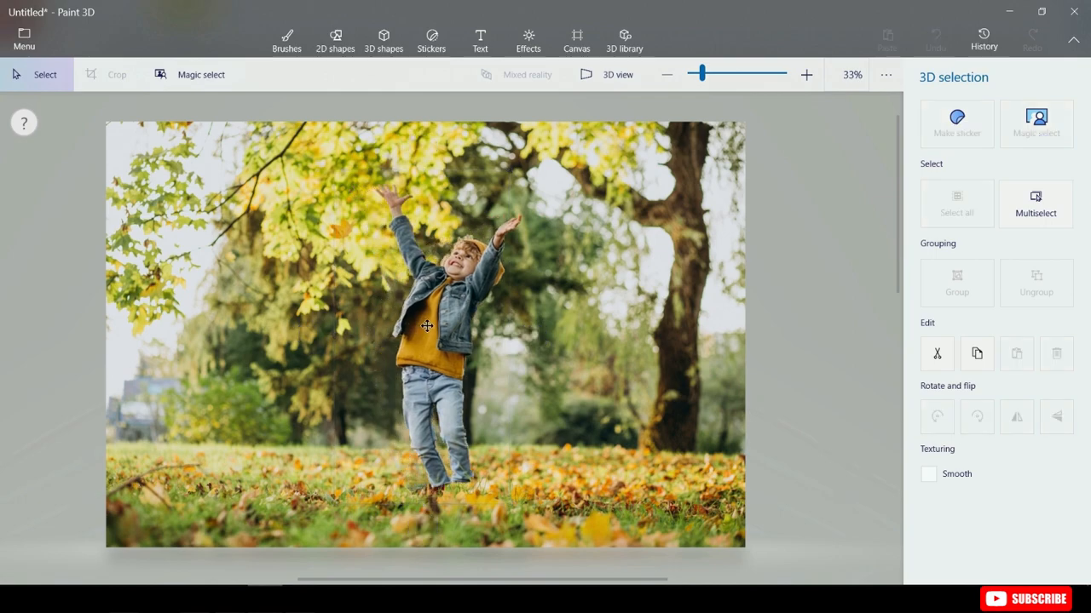
- Move the boy cutout to the right in the photo, reselect it and copy it
drag(426, 327, 610, 332)
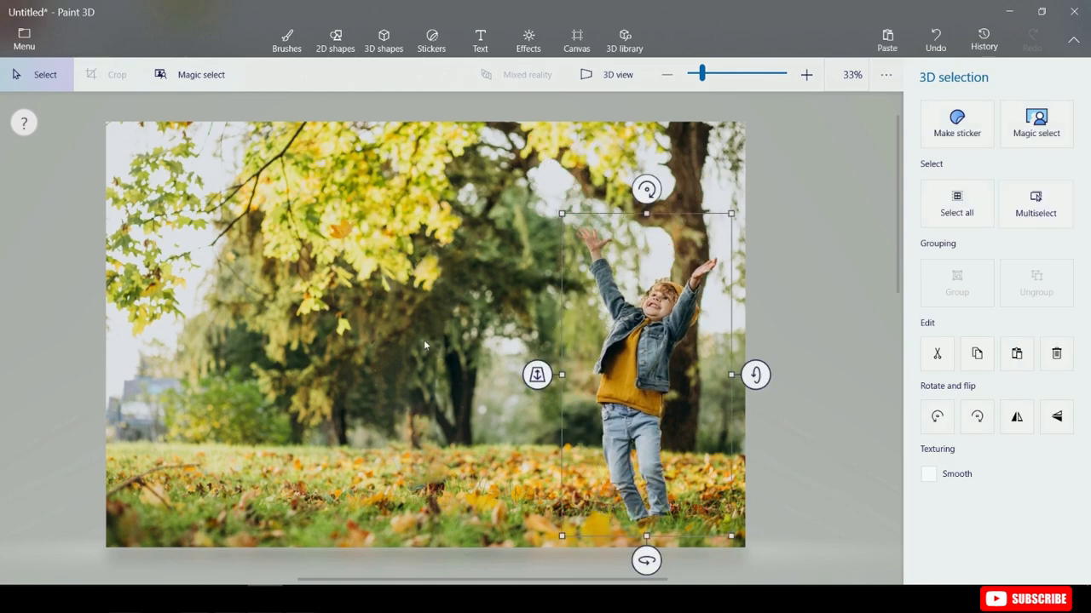
mouse_move(395, 343)
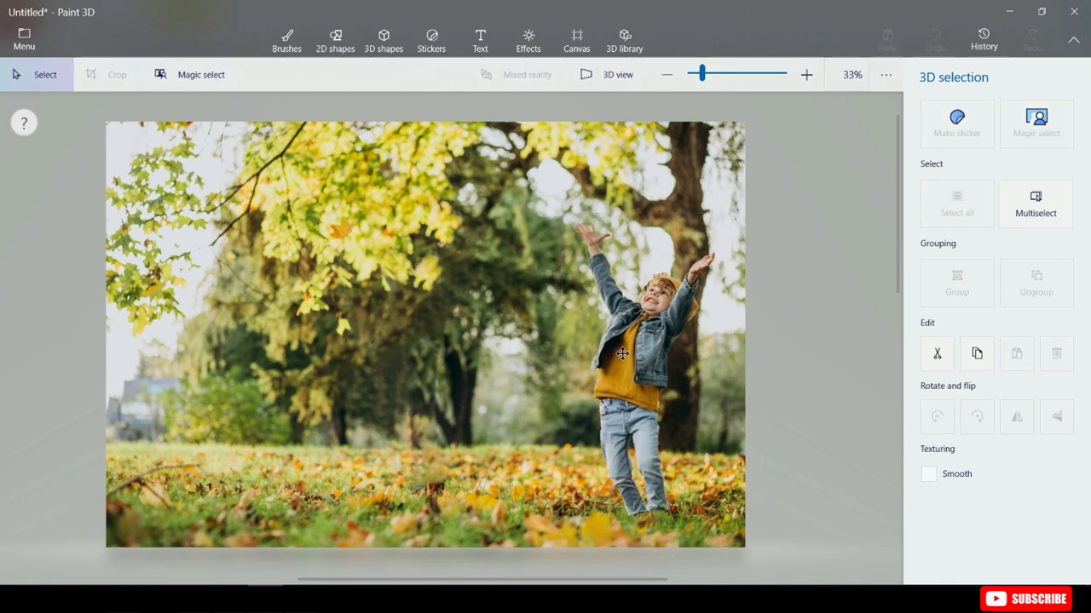
click(637, 356)
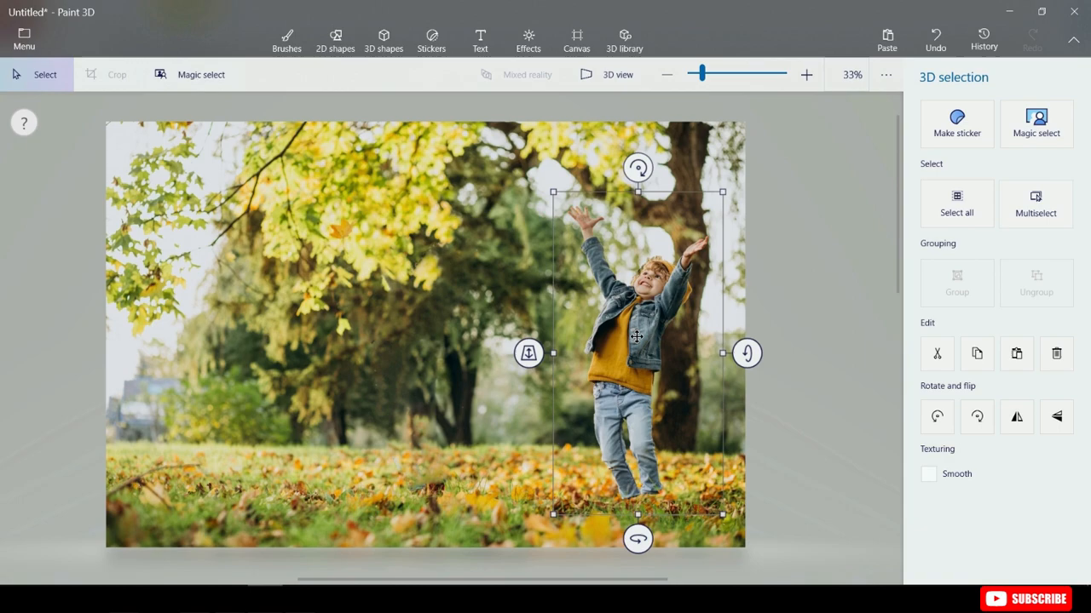
mouse_move(937, 353)
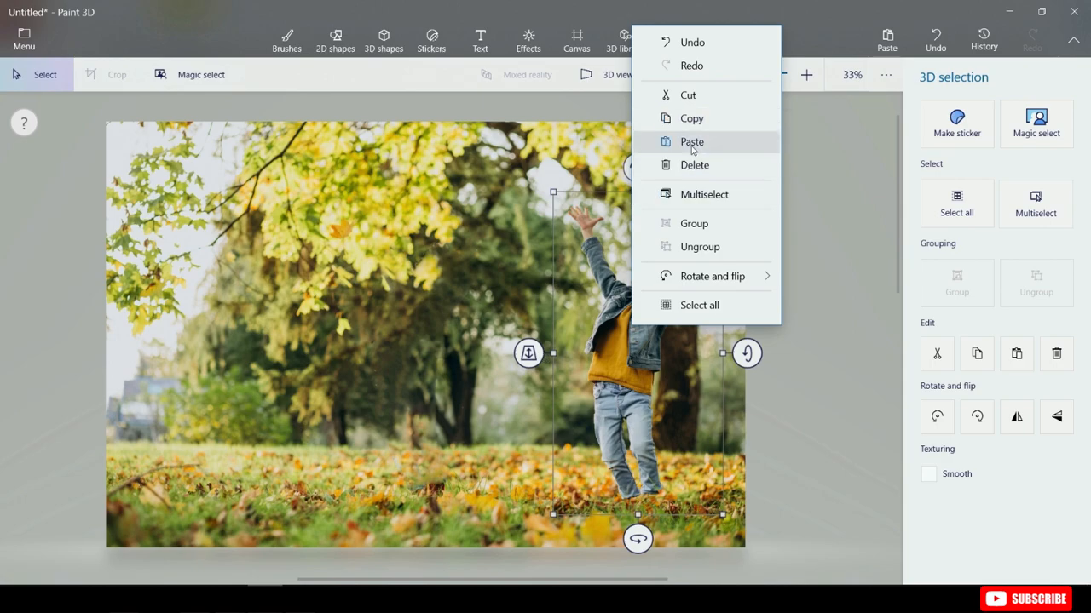
click(692, 141)
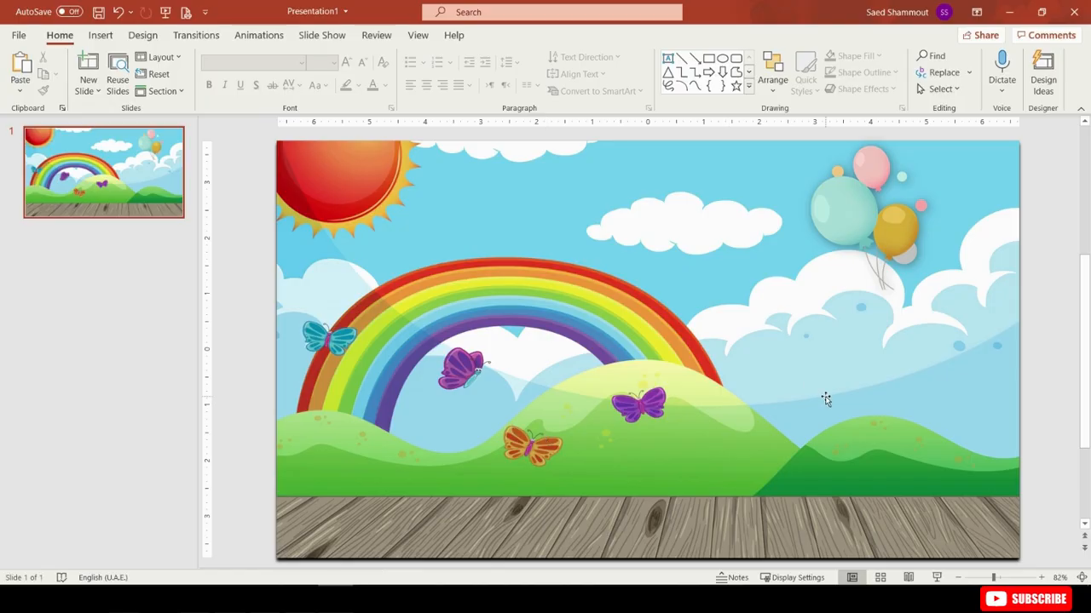
mouse_move(859, 399)
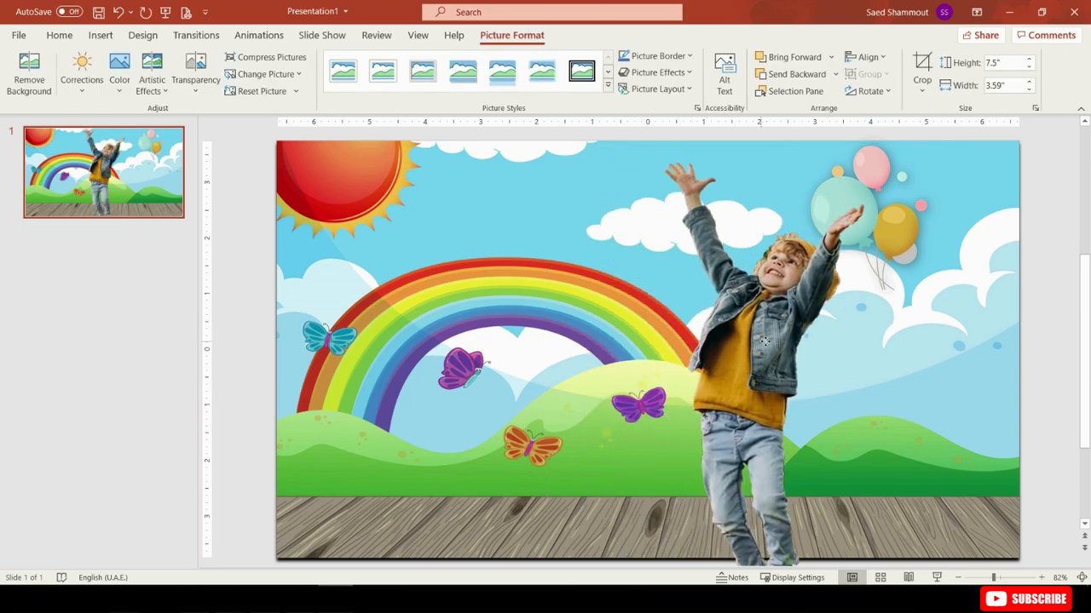
- Position the pasted boy picture on the right side of the rainbow slide
drag(763, 341, 876, 353)
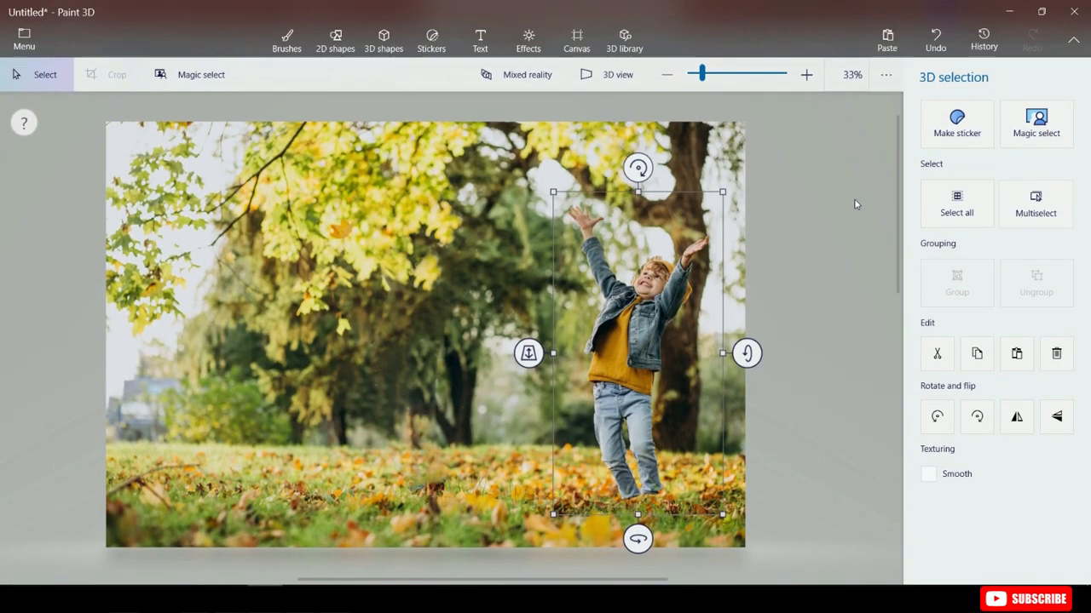
mouse_move(662, 279)
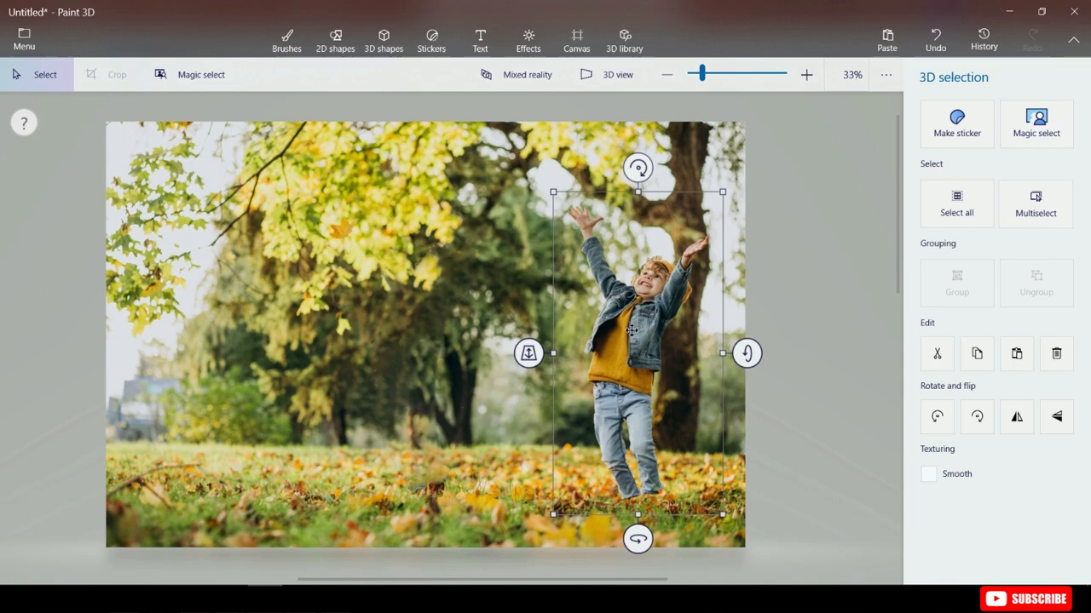
mouse_move(634, 334)
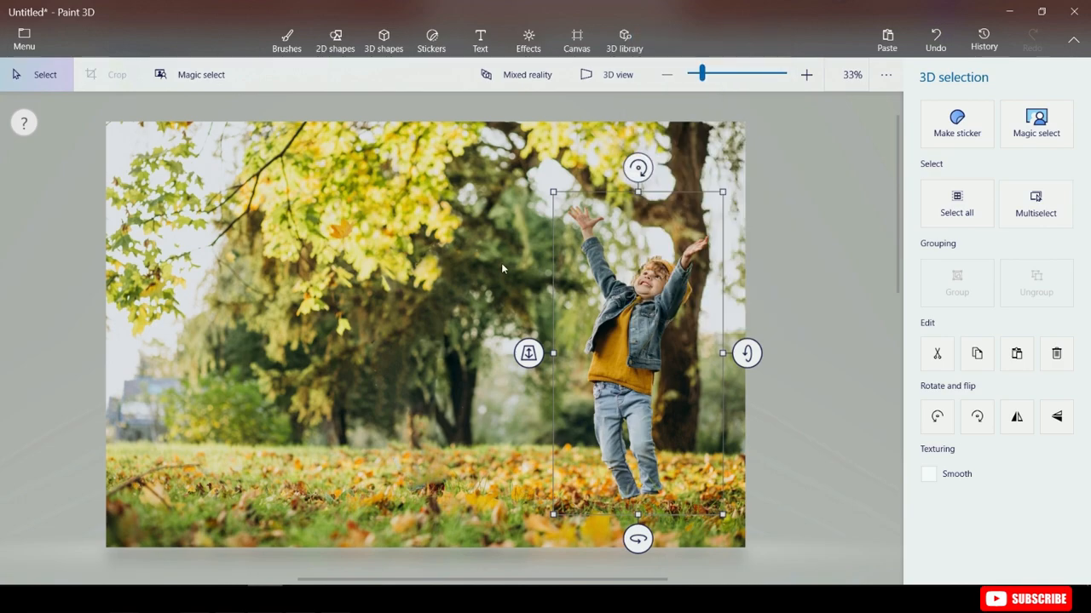
- Start a new Paint 3D project, choosing Don't save for the park photo changes
click(18, 41)
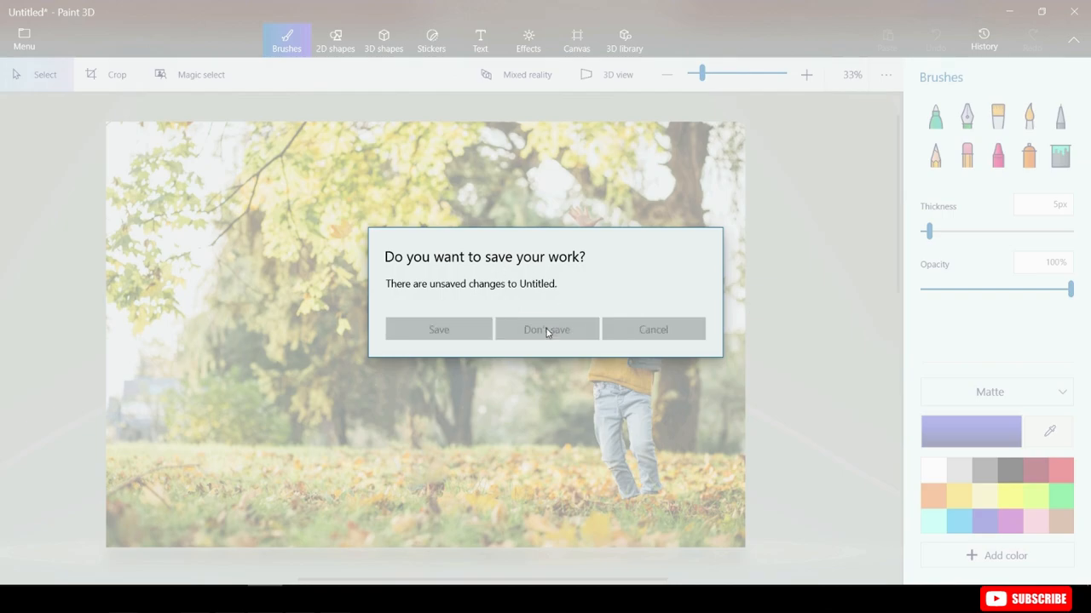
click(545, 329)
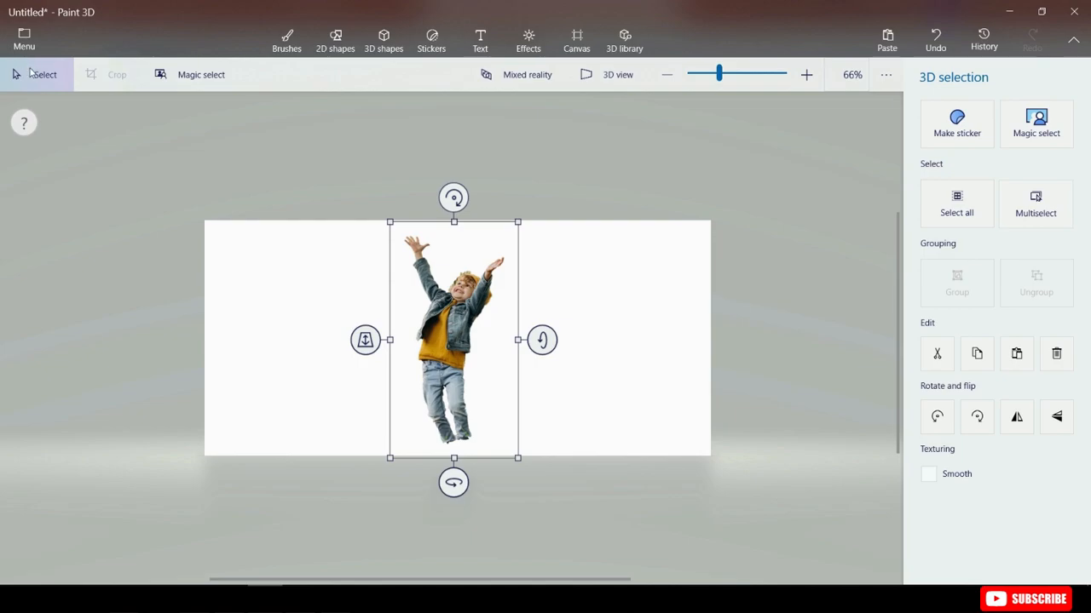
- Export a copy as a PNG image with Transparency ticked via Menu > Save as > Image
click(30, 34)
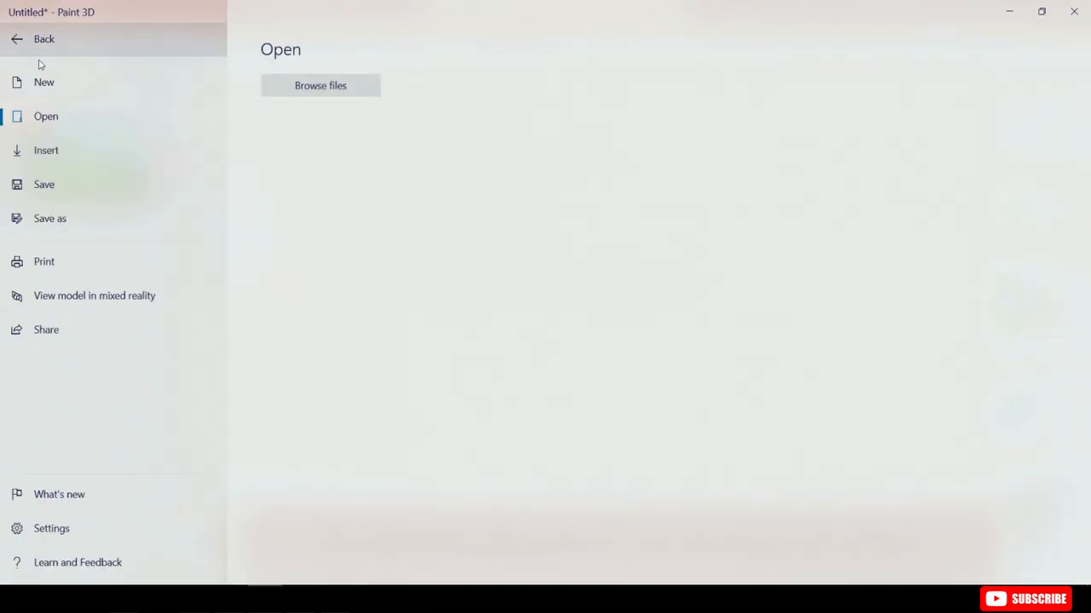
click(50, 218)
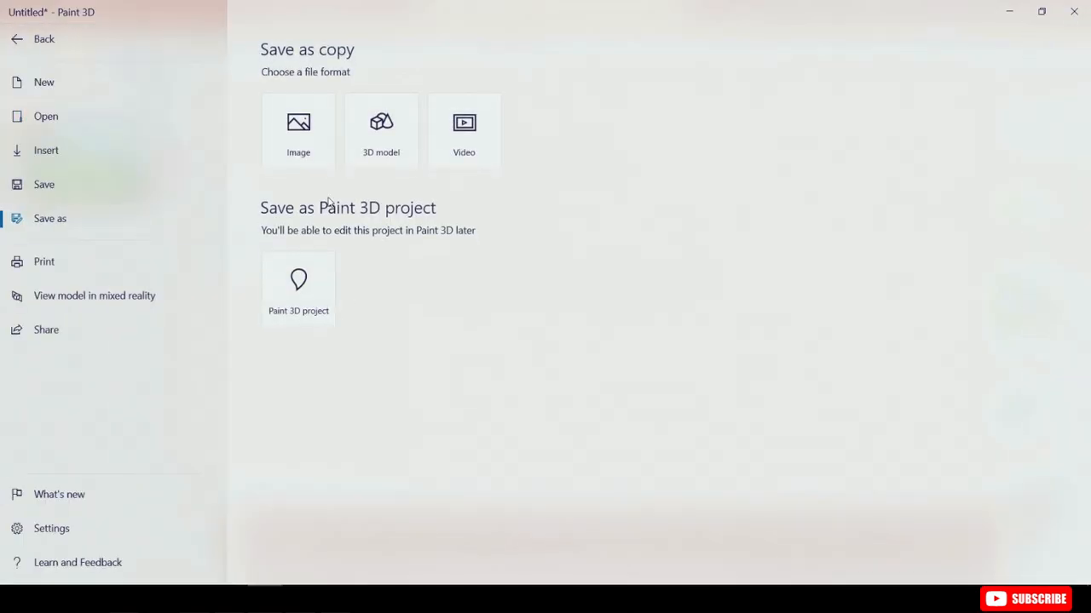
click(296, 127)
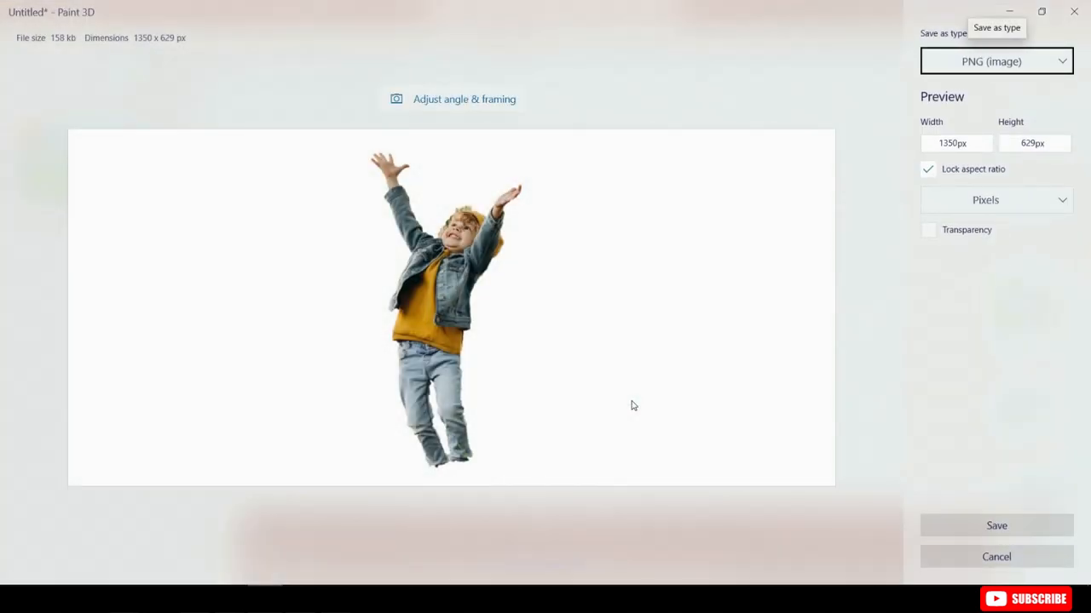
click(996, 61)
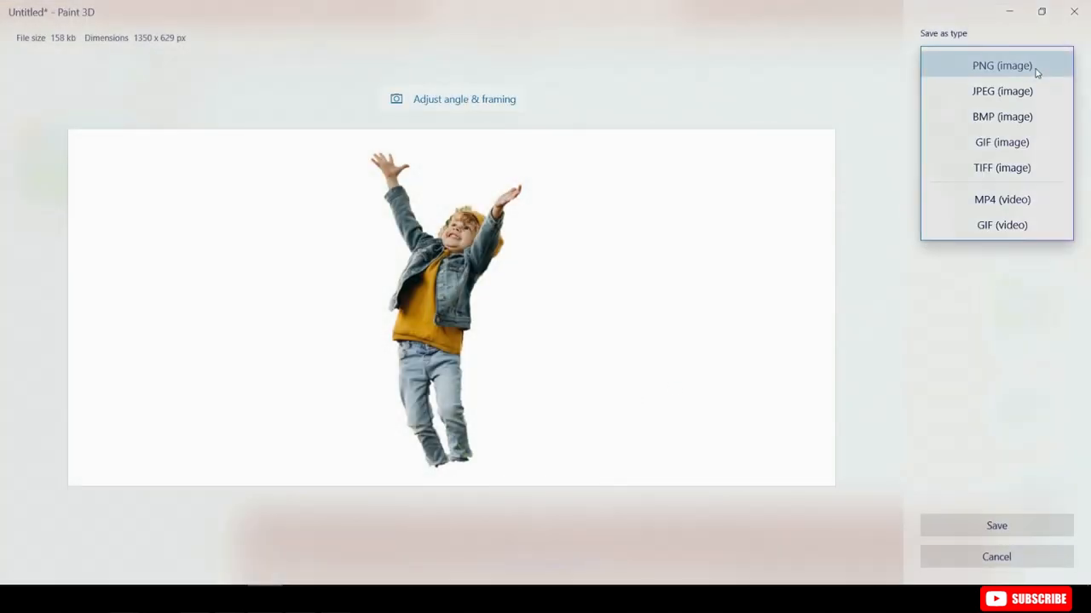
mouse_move(1016, 167)
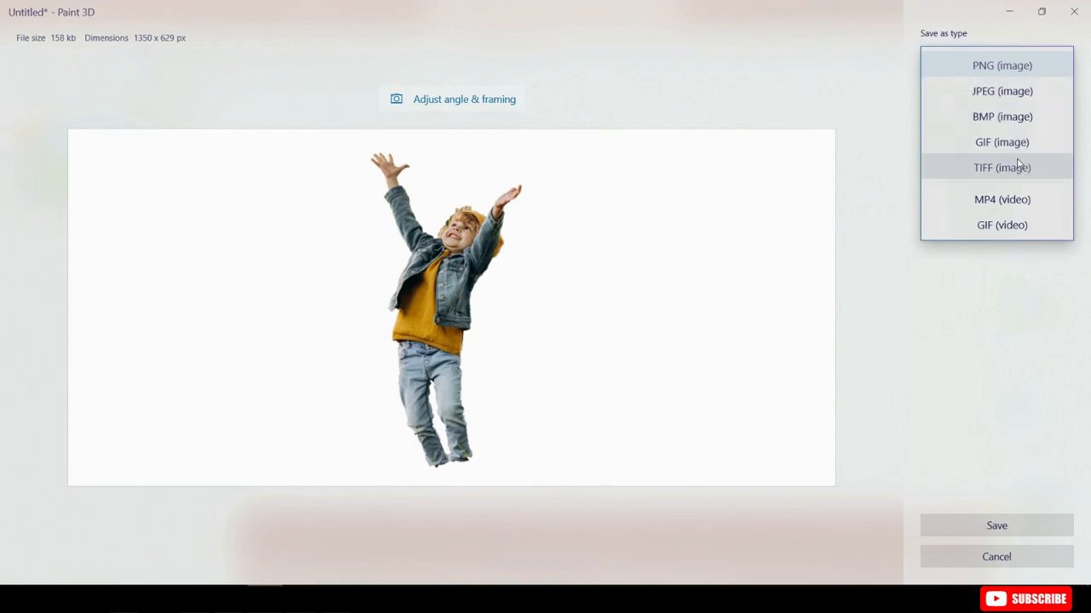
click(997, 65)
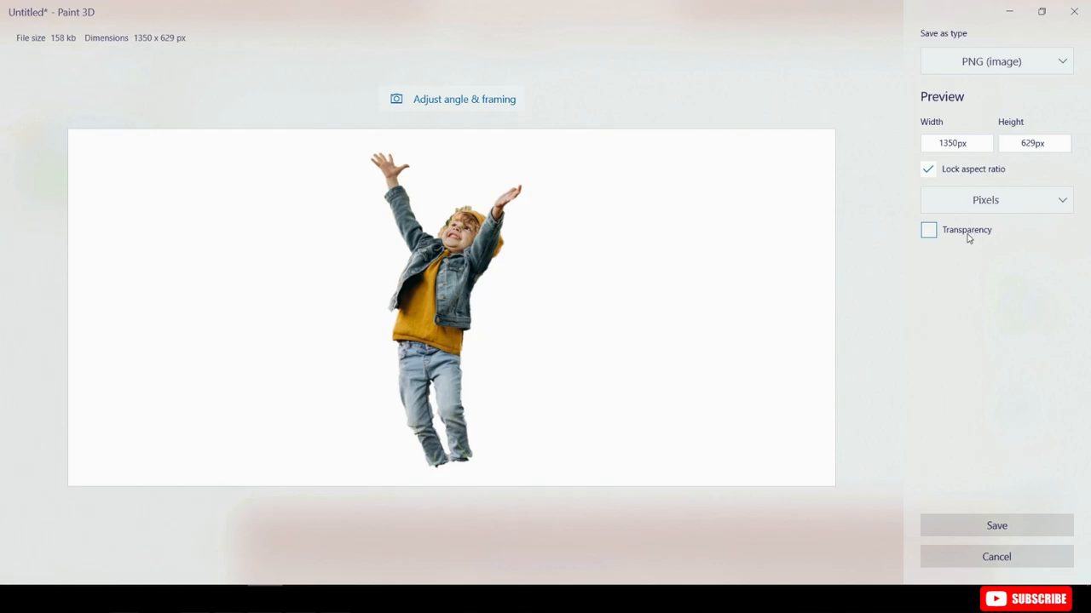
mouse_move(931, 237)
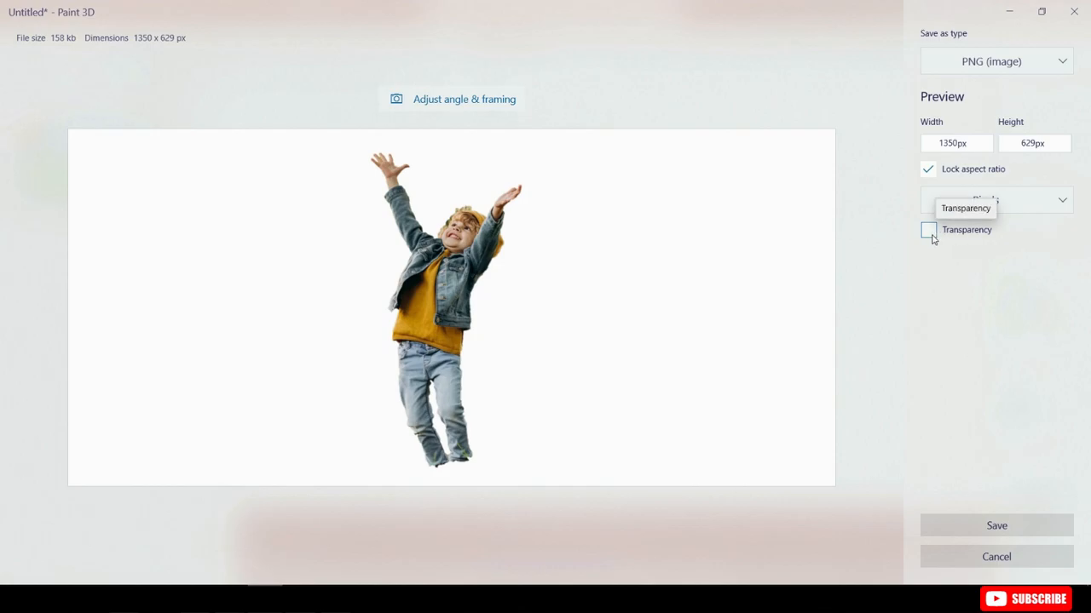
click(927, 230)
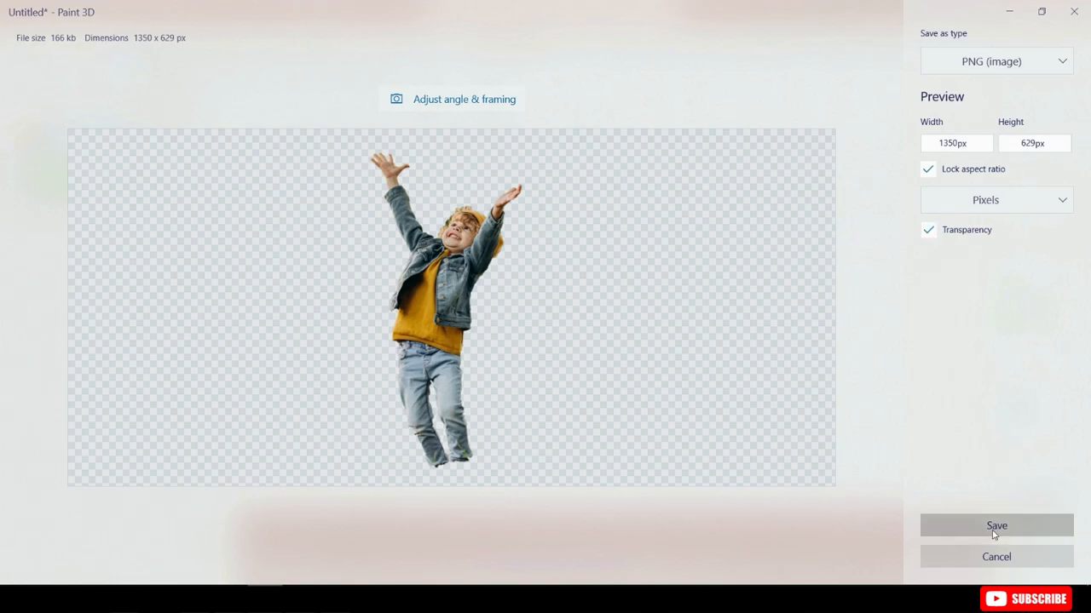
click(995, 525)
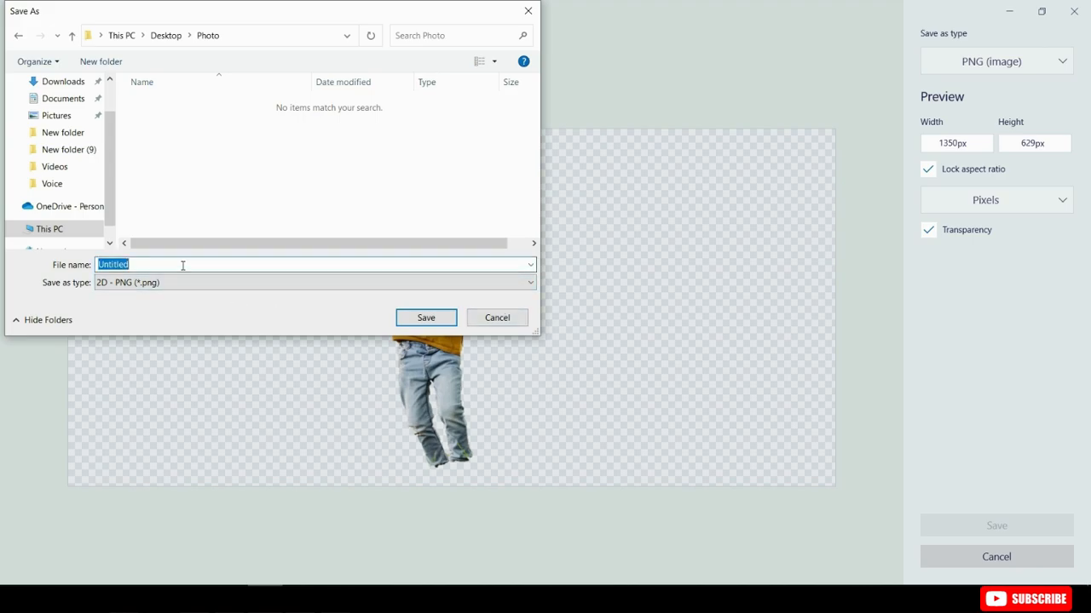
- Save the transparent image as 'Kid' in the Photo folder on the desktop
text(Kid)
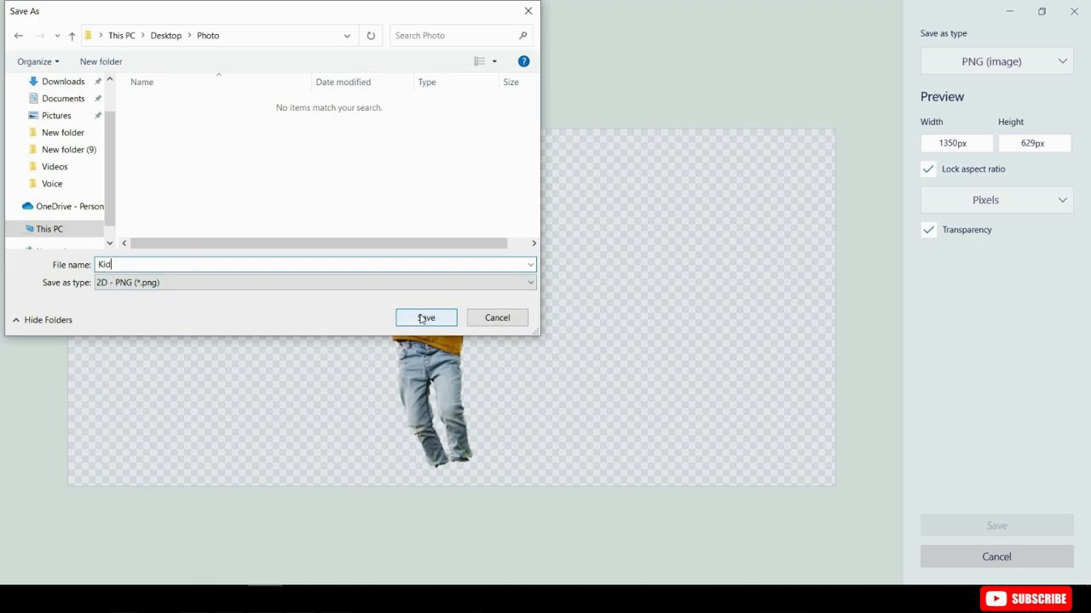
click(426, 319)
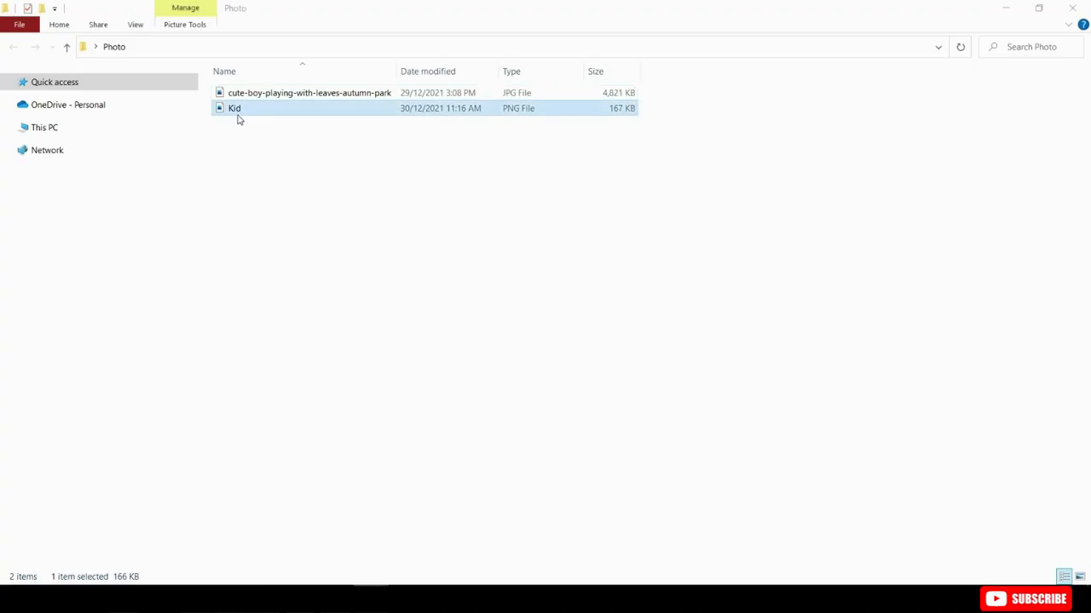
- Open Kid.png from the Photo folder to view the boy cutout in Photos
double_click(235, 109)
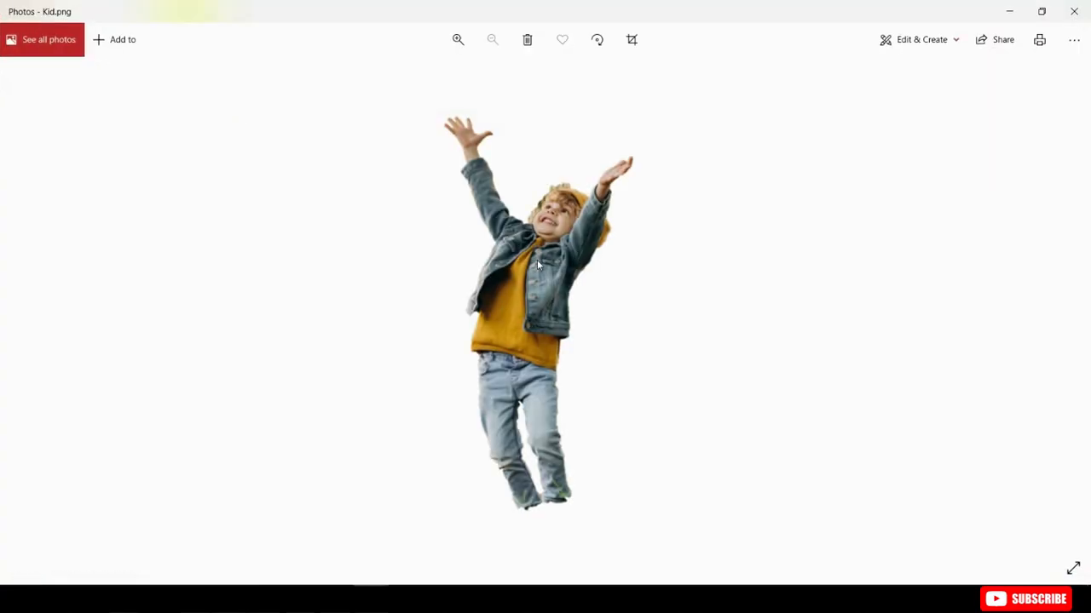
mouse_move(537, 314)
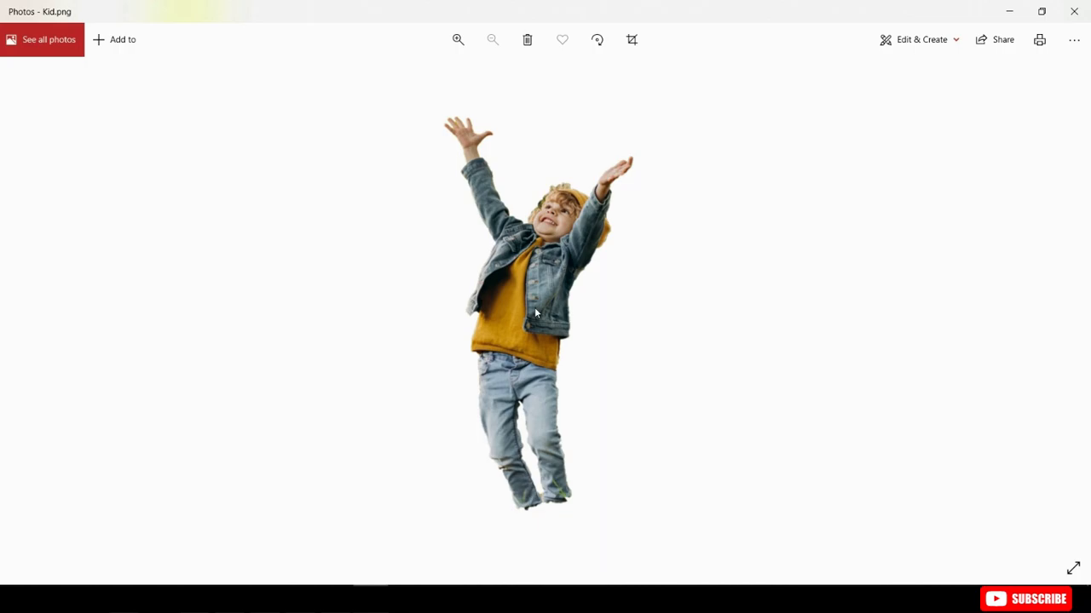